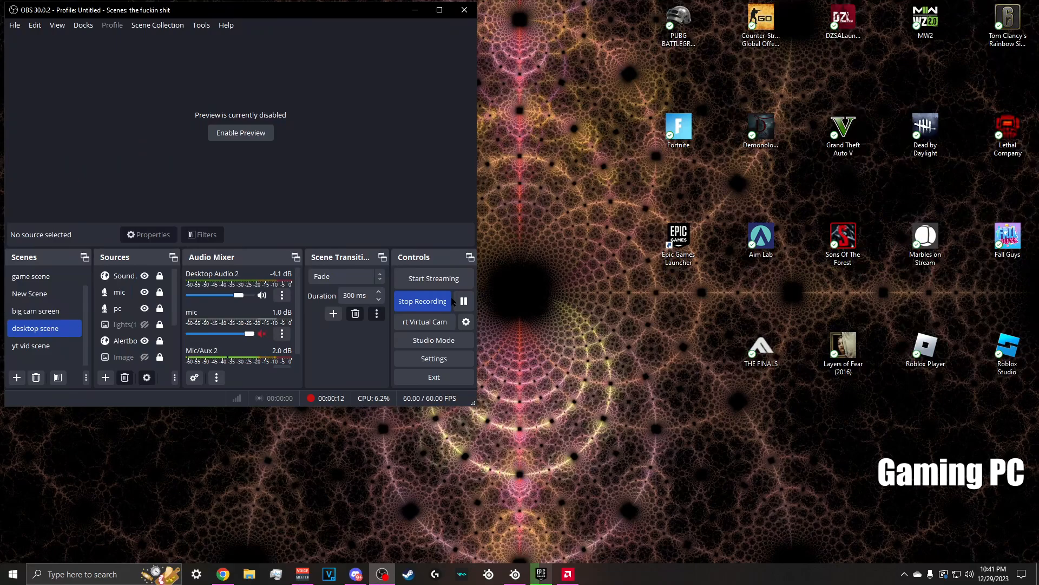
Step: Check the background app icons, then show the NDI Screen Capture download page in Chrome
{"action": "left_click", "coordinate": [904, 574]}
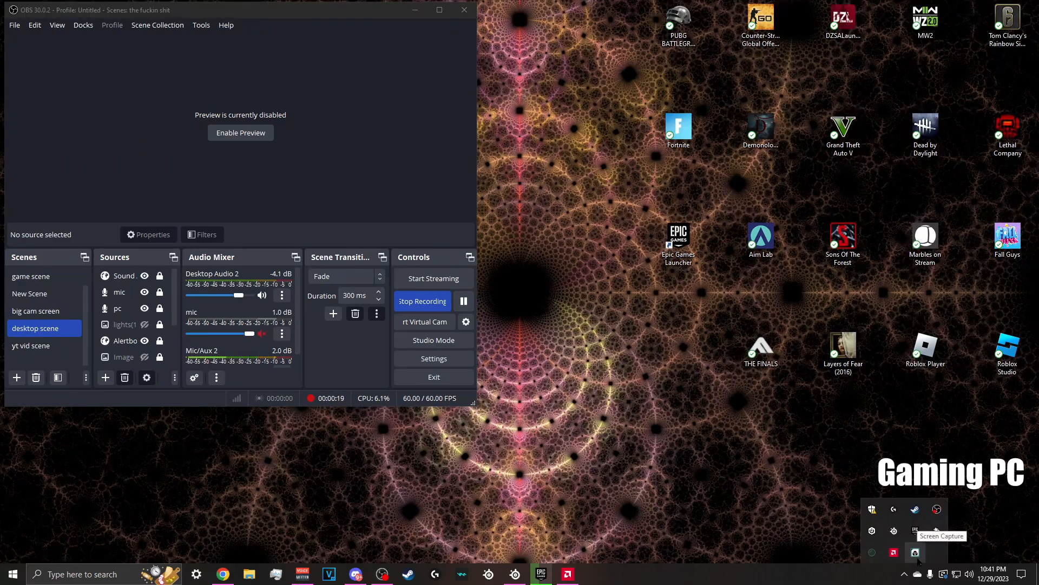
{"action": "right_click", "coordinate": [915, 553]}
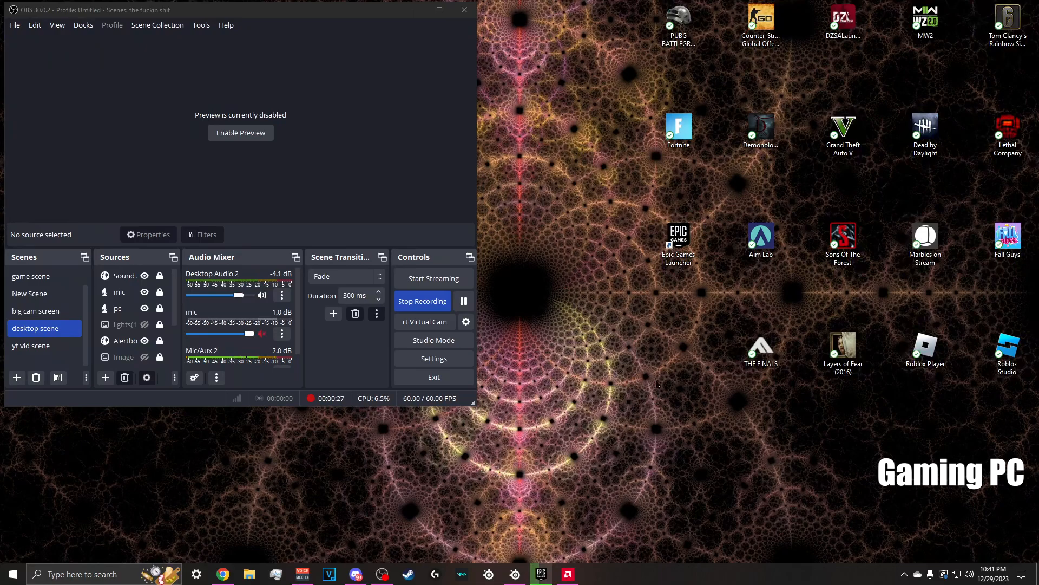
{"action": "left_click", "coordinate": [903, 574]}
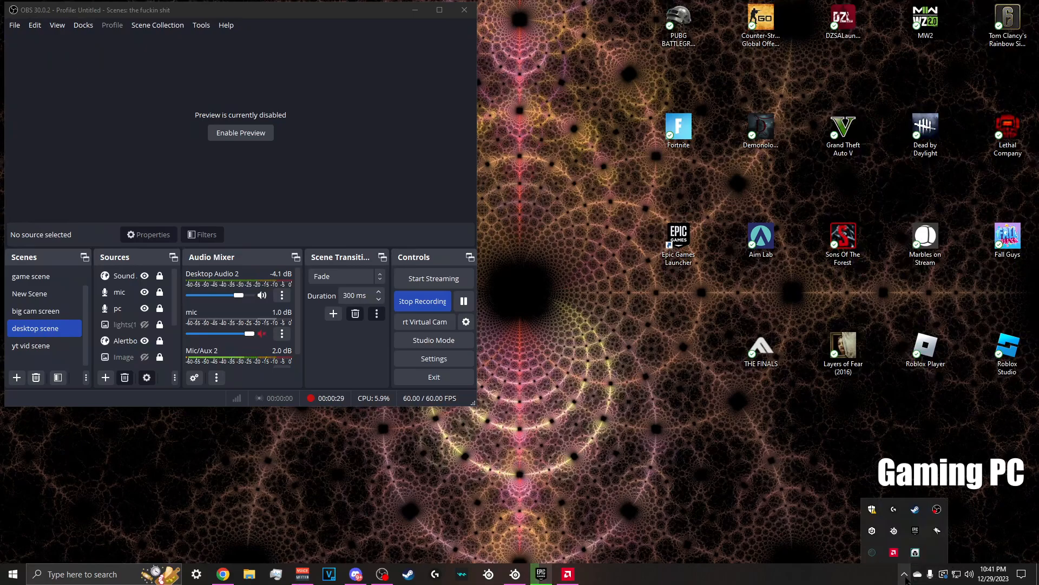
{"action": "mouse_move", "coordinate": [915, 552]}
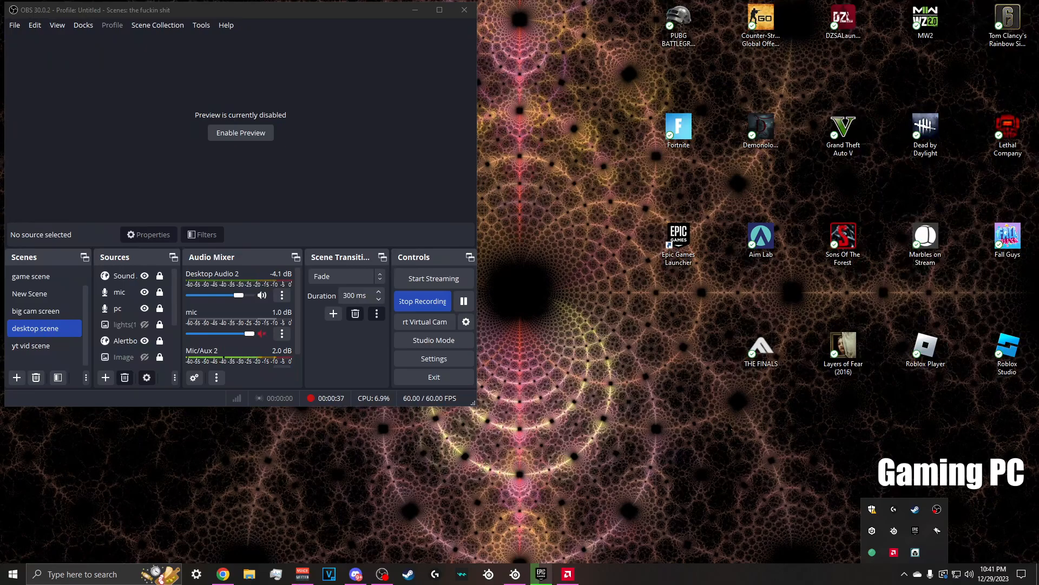
{"action": "mouse_move", "coordinate": [524, 382]}
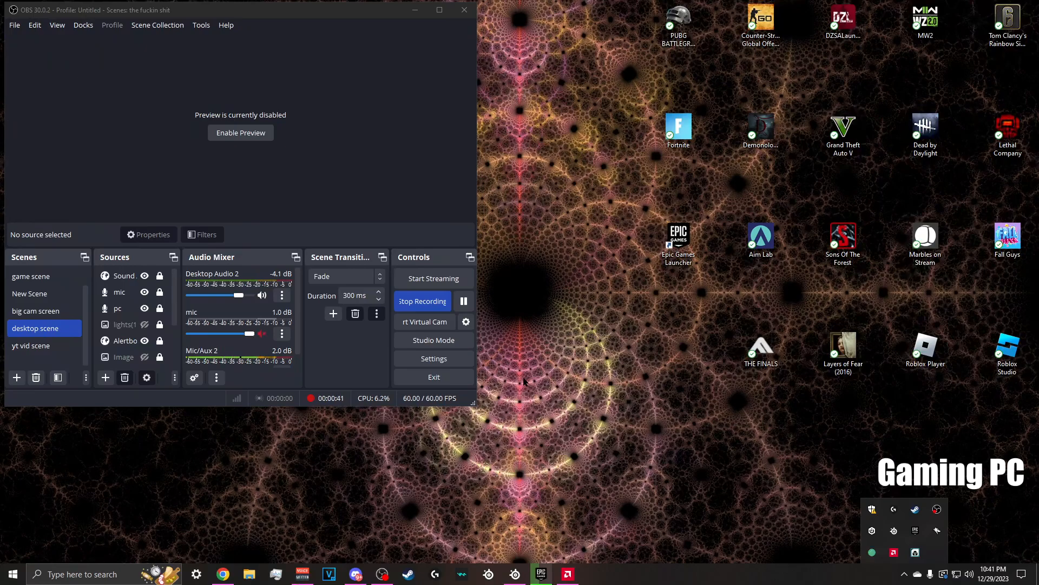
{"action": "mouse_move", "coordinate": [592, 363]}
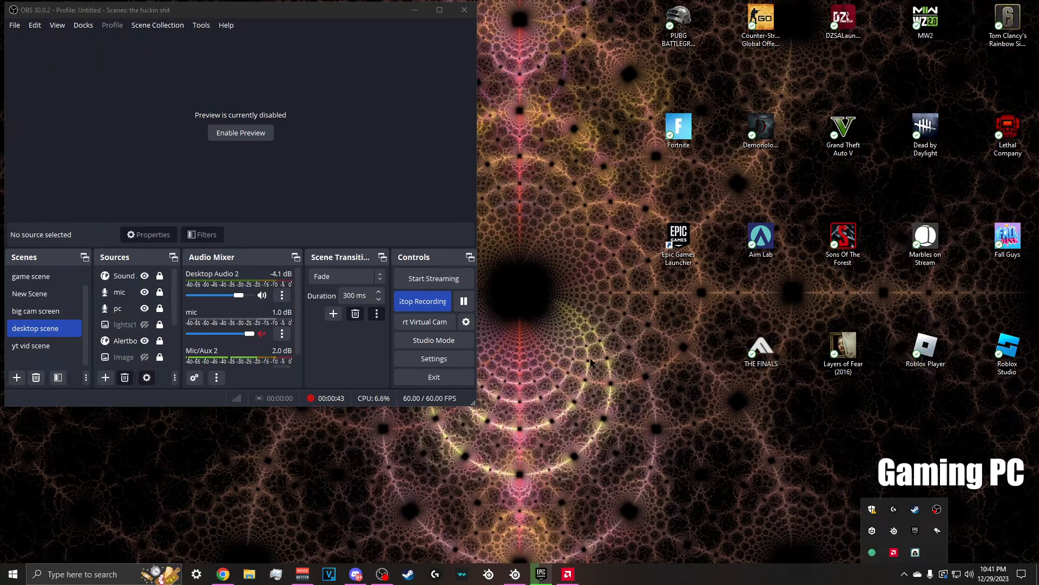
{"action": "mouse_move", "coordinate": [562, 359]}
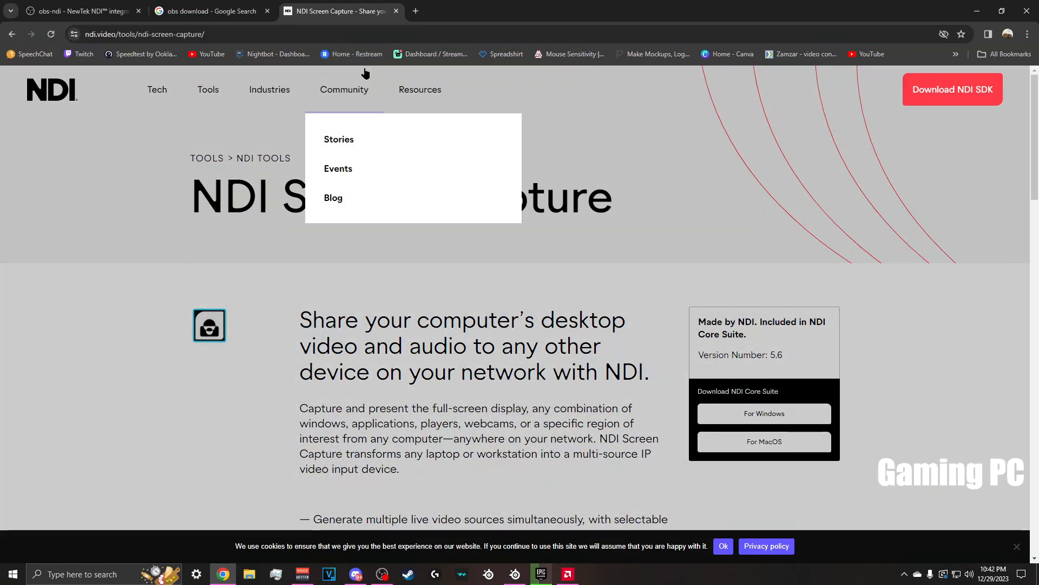
{"action": "mouse_move", "coordinate": [541, 119]}
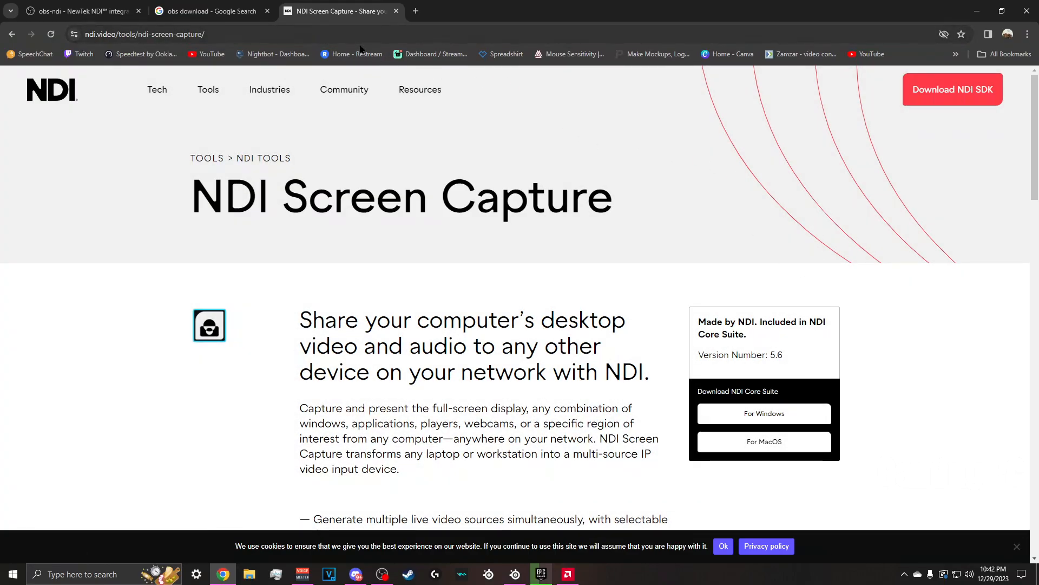
{"action": "left_click", "coordinate": [156, 90]}
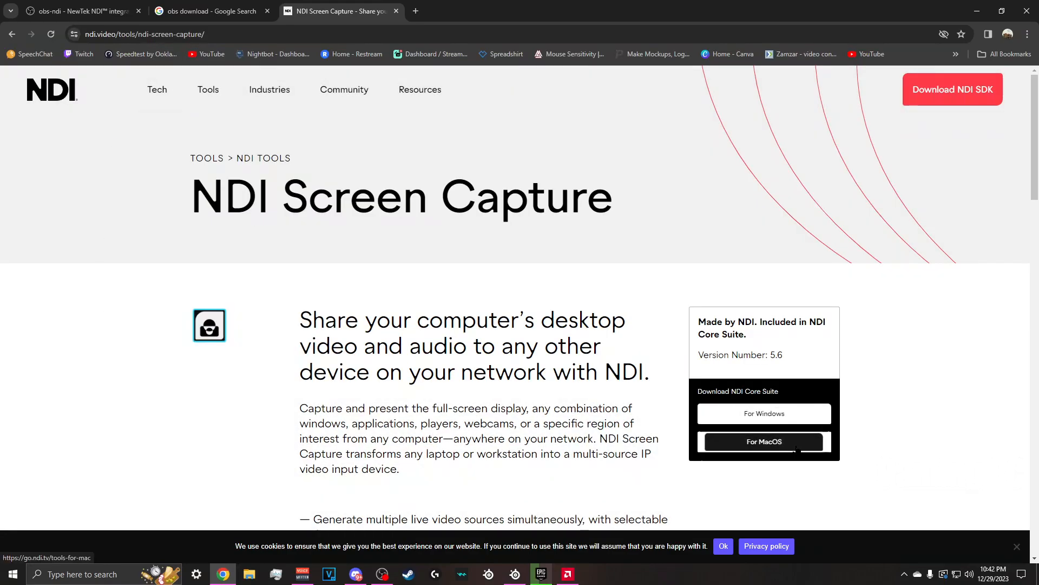
{"action": "mouse_move", "coordinate": [764, 413]}
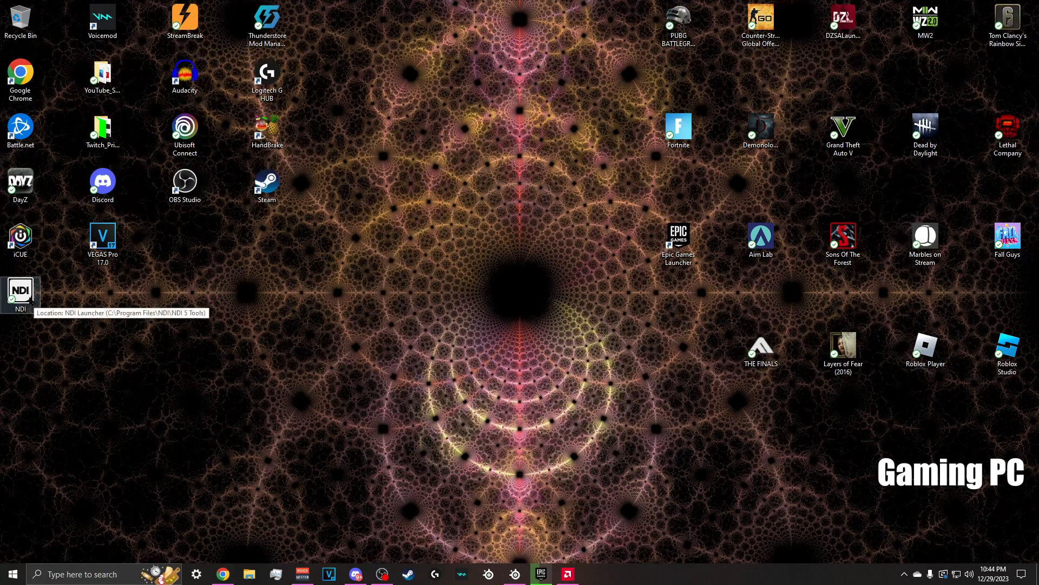
Step: Launch NDI Tools from the desktop shortcut, review Screen Capture, and close the window
{"action": "double_click", "coordinate": [20, 291]}
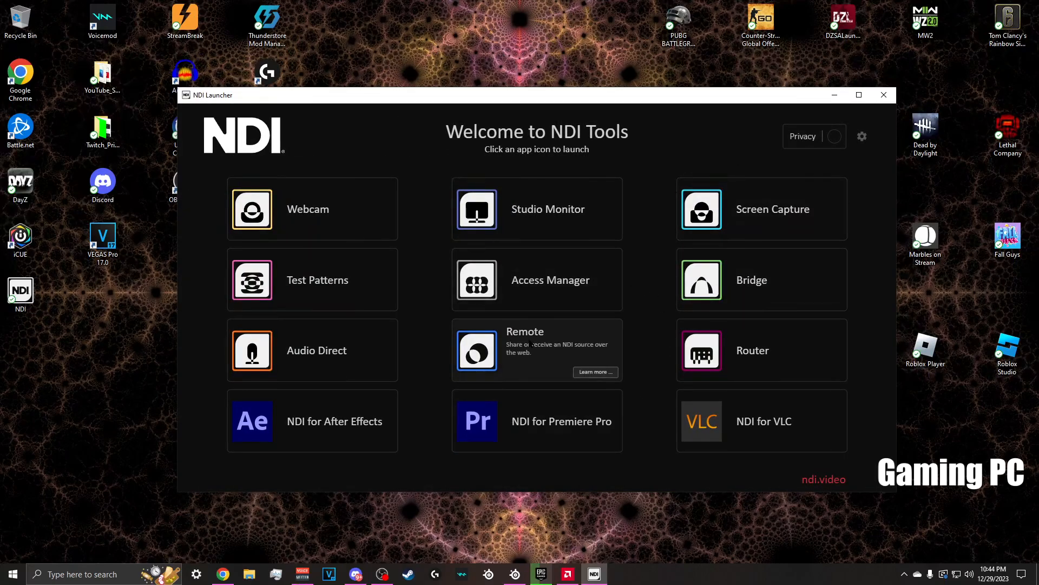
{"action": "mouse_move", "coordinate": [656, 413]}
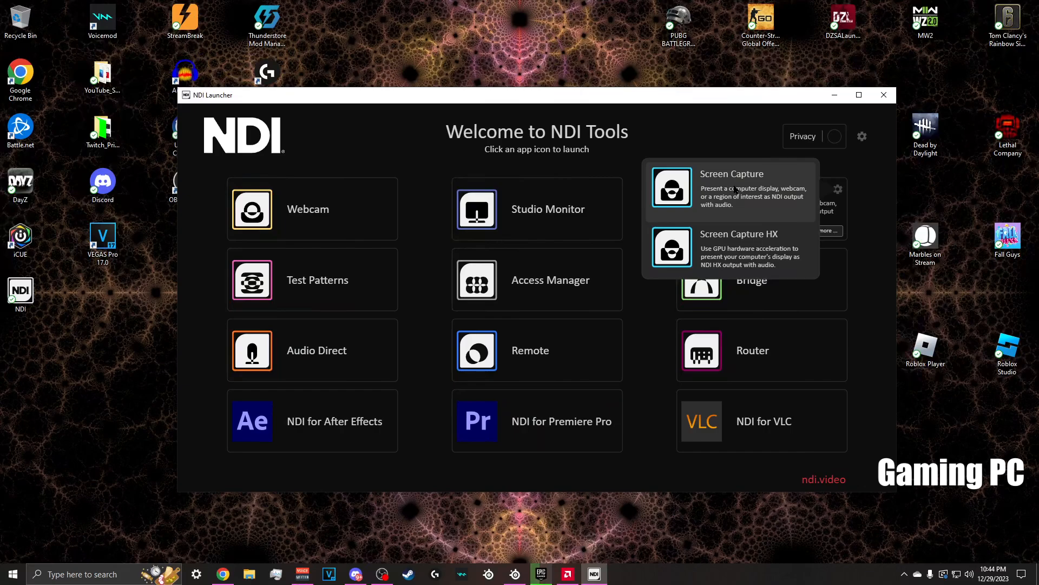
{"action": "mouse_move", "coordinate": [755, 241]}
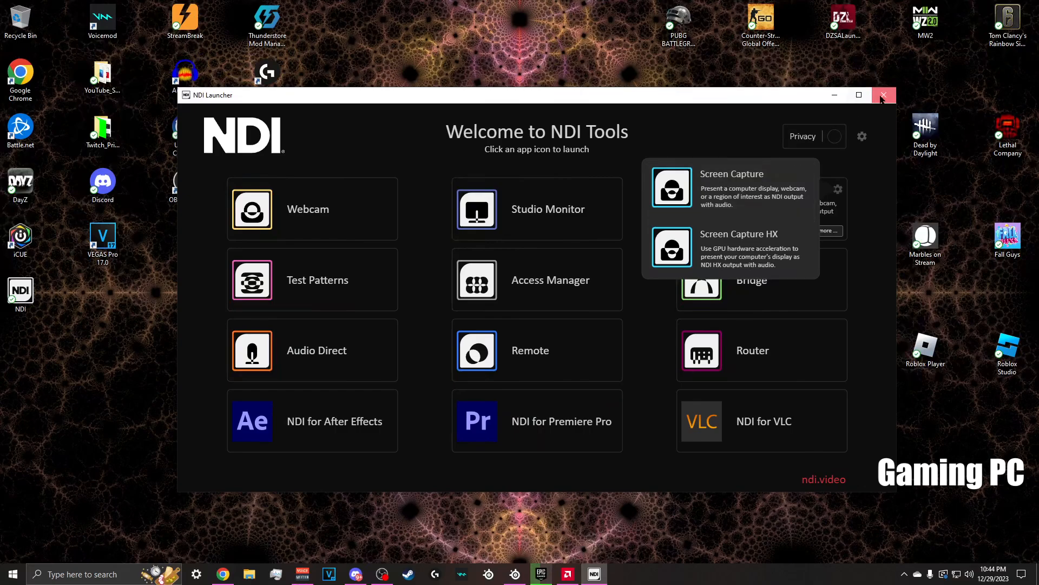
{"action": "left_click", "coordinate": [884, 95]}
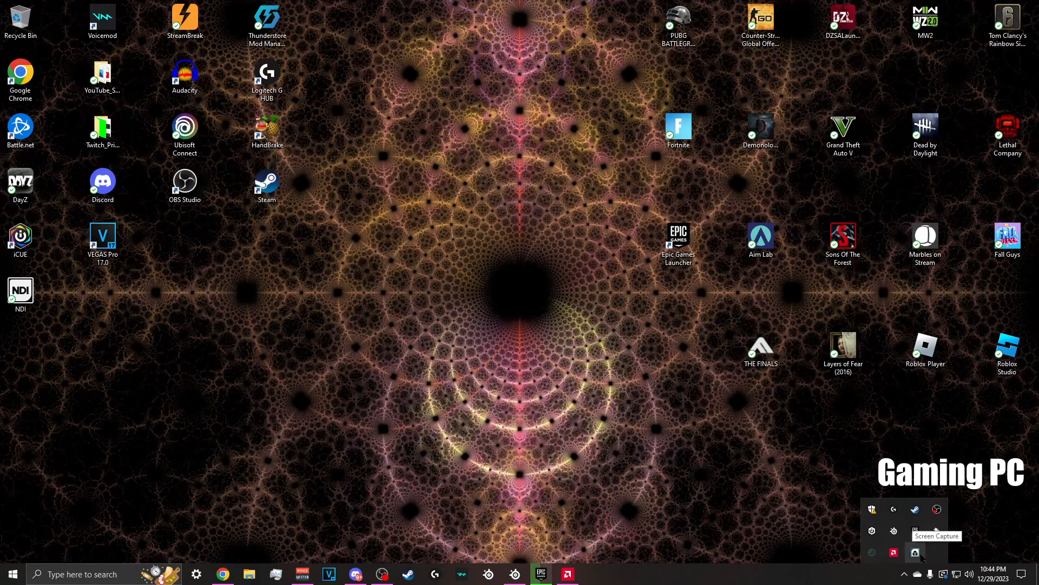
{"action": "left_click", "coordinate": [915, 554]}
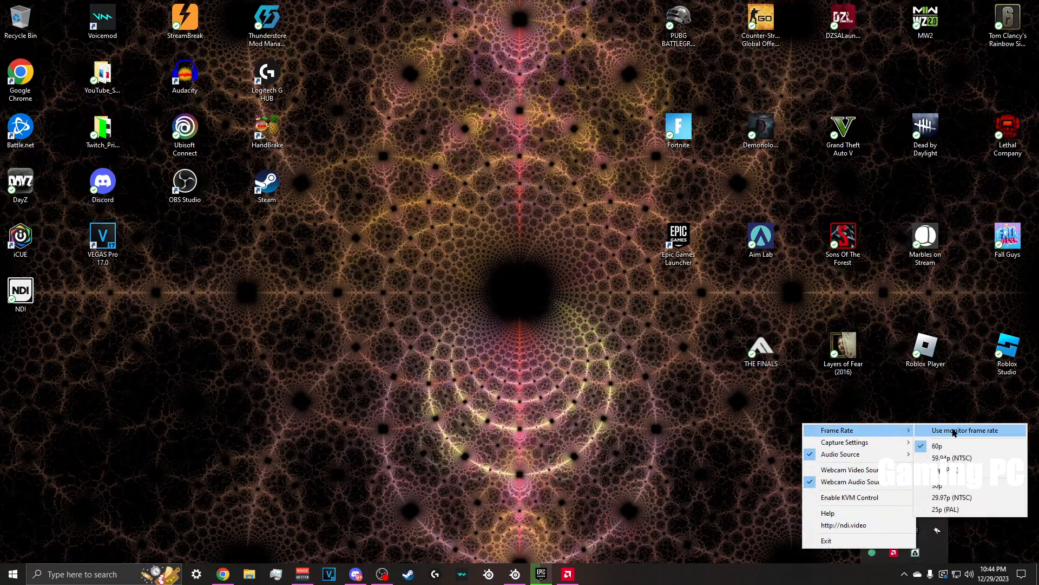
{"action": "mouse_move", "coordinate": [952, 445]}
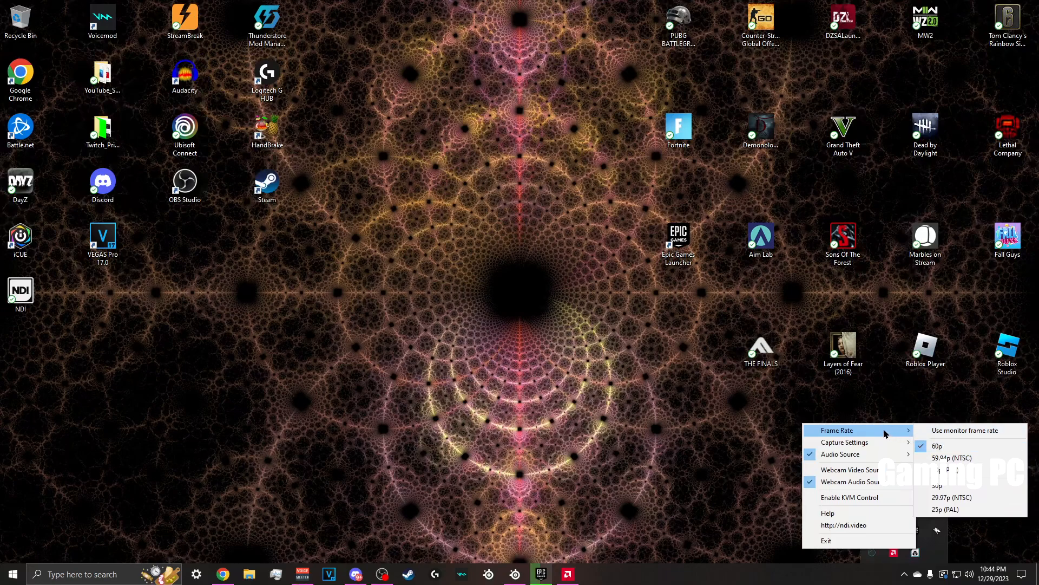
{"action": "mouse_move", "coordinate": [846, 441]}
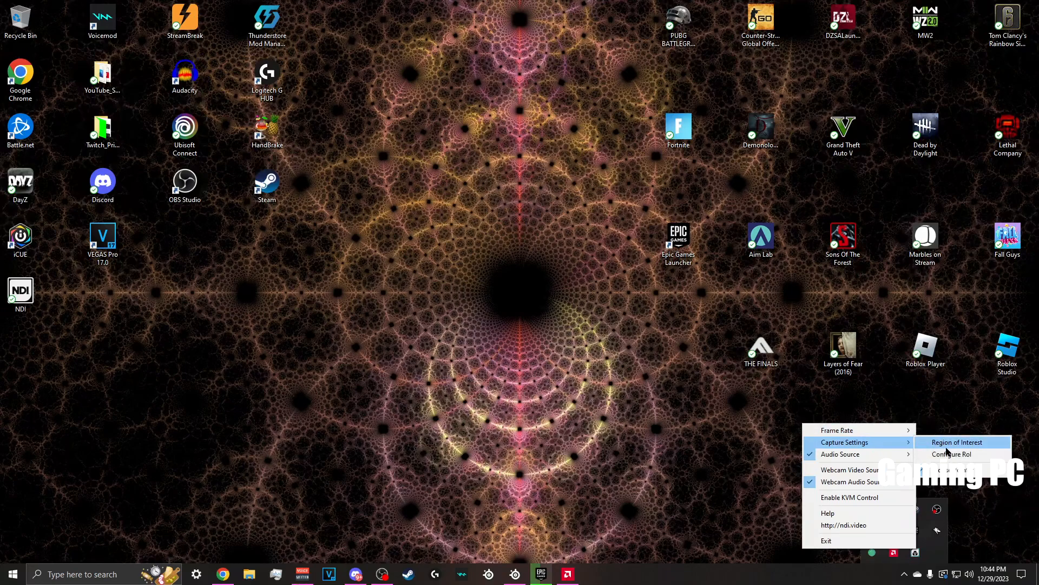
{"action": "mouse_move", "coordinate": [921, 442]}
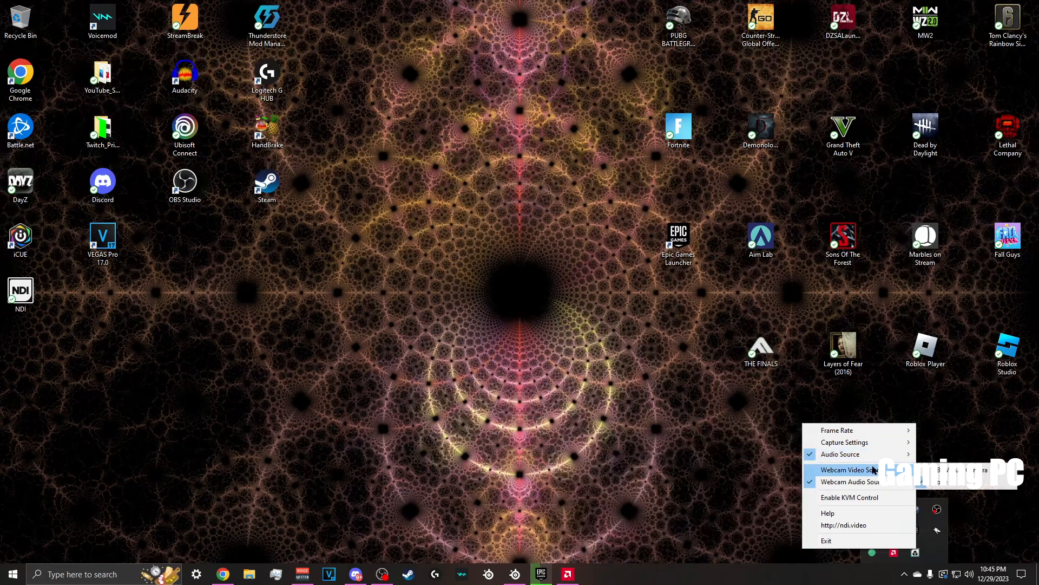
{"action": "left_click", "coordinate": [850, 481]}
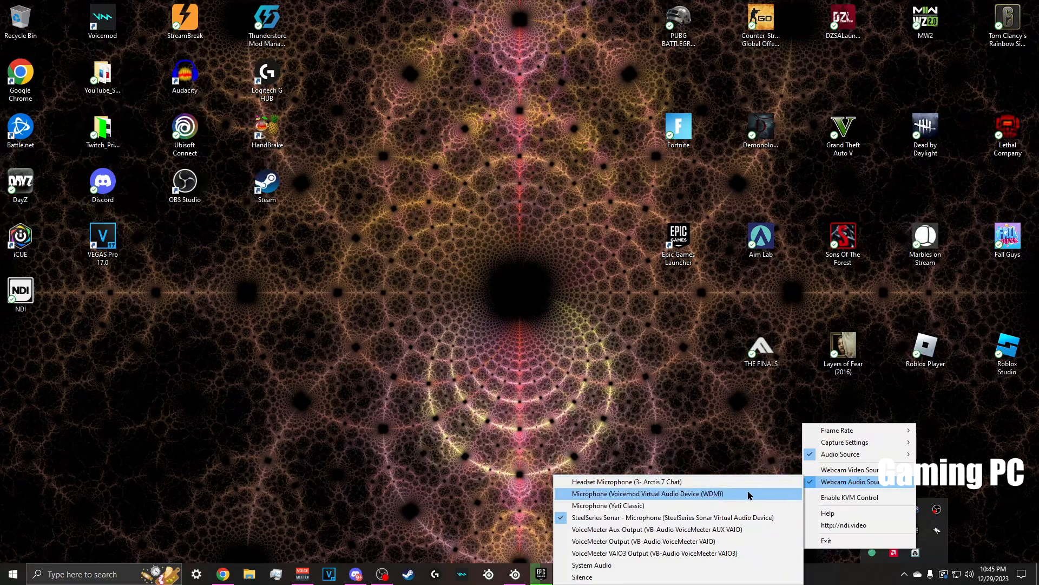
{"action": "mouse_move", "coordinate": [851, 481]}
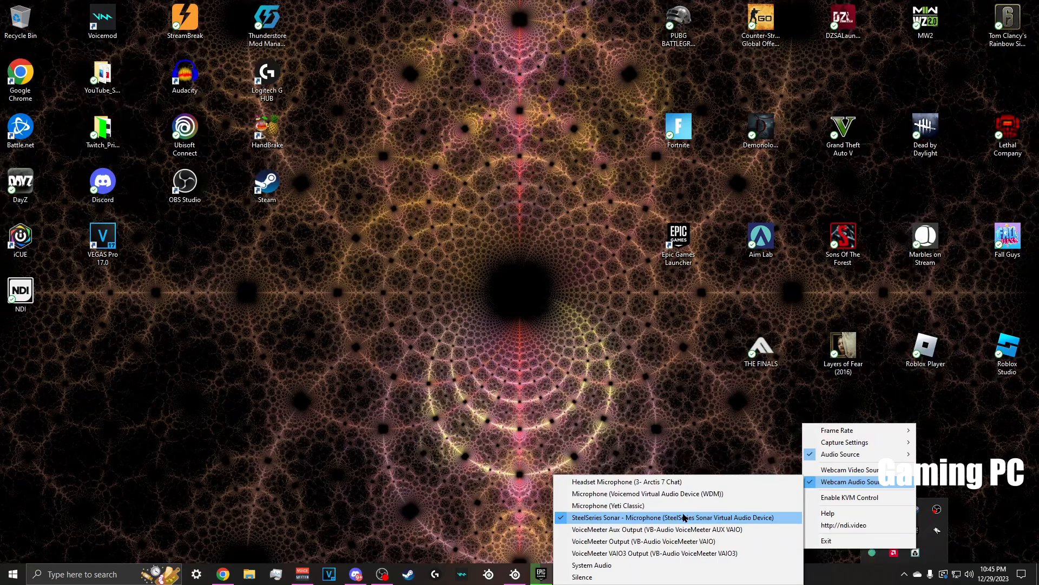
{"action": "mouse_move", "coordinate": [672, 518]}
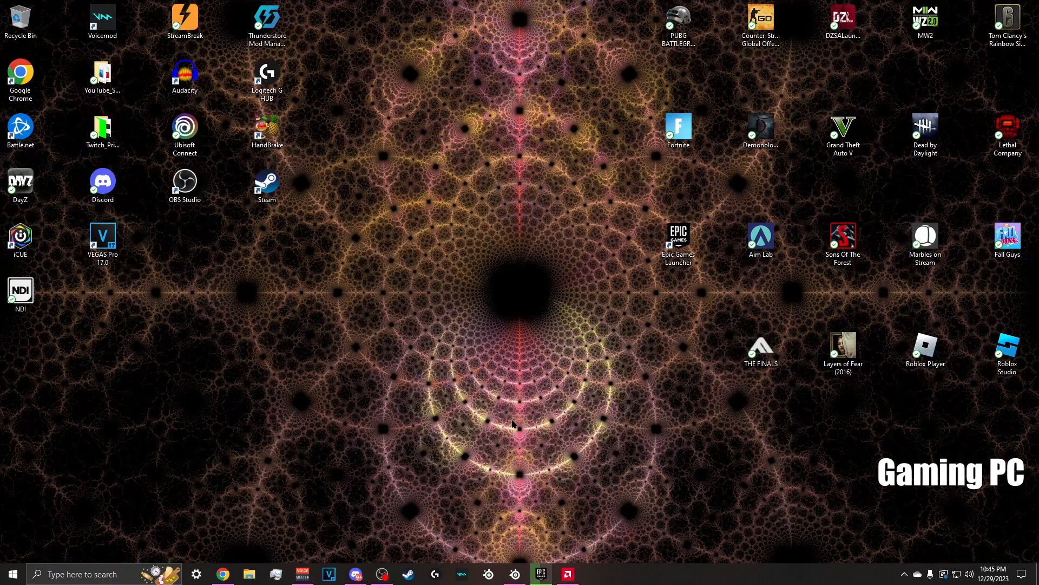
{"action": "mouse_move", "coordinate": [510, 430]}
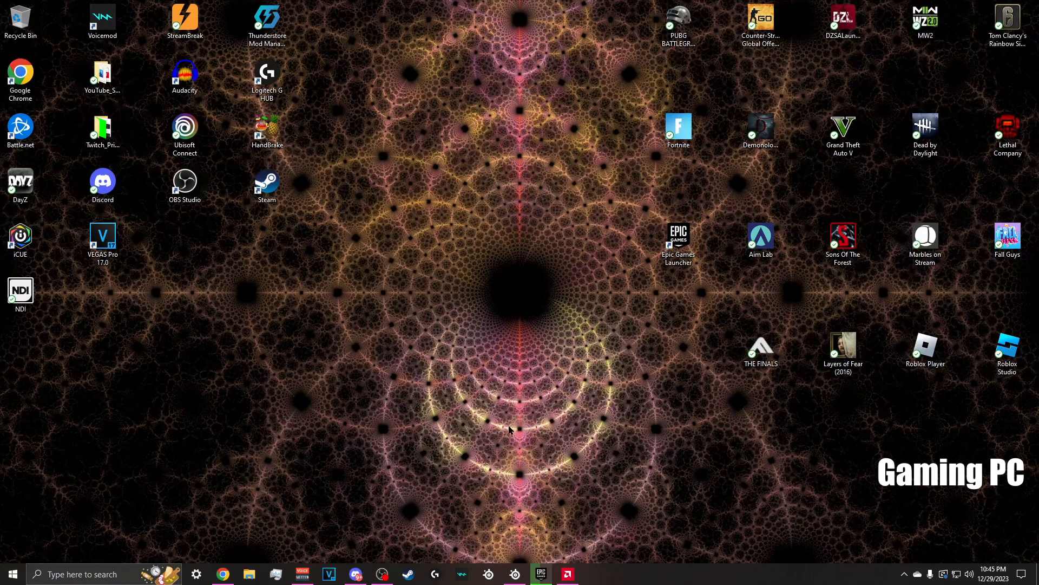
{"action": "mouse_move", "coordinate": [531, 427]}
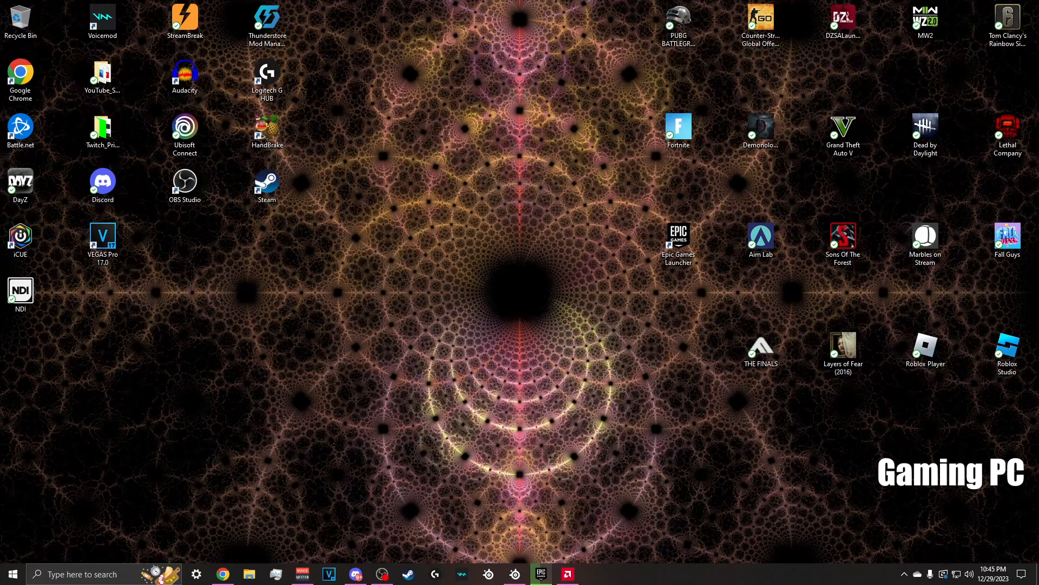
{"action": "mouse_move", "coordinate": [485, 413]}
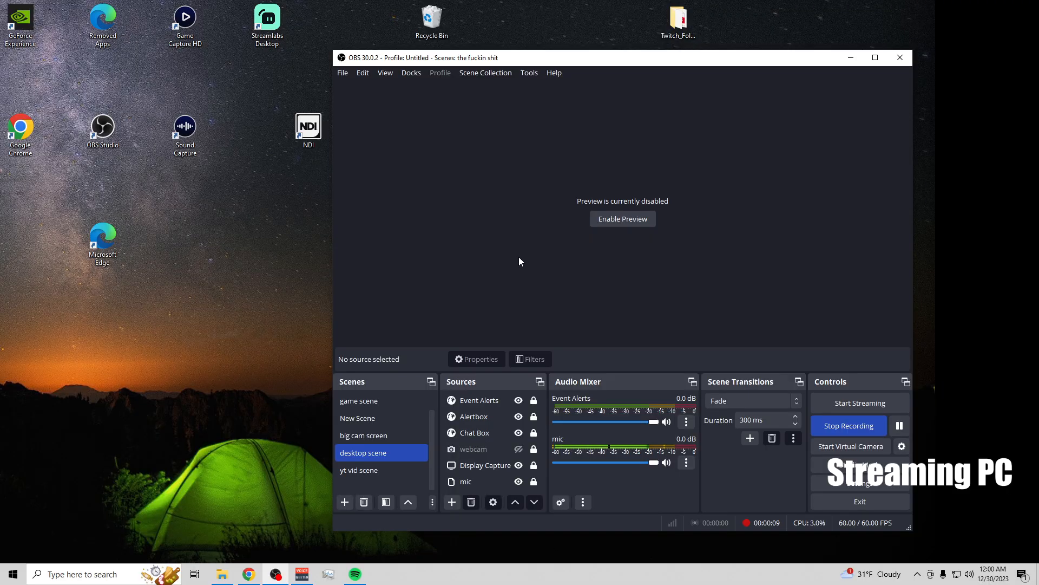
{"action": "mouse_move", "coordinate": [253, 501]}
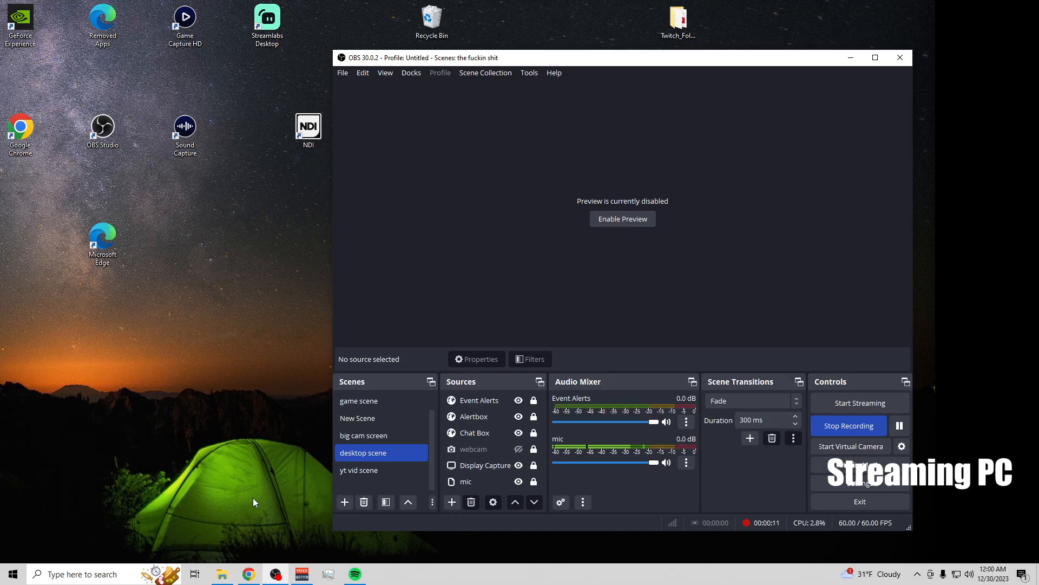
Step: Minimize OBS Studio on the streaming PC to reveal its desktop
{"action": "left_click", "coordinate": [274, 573]}
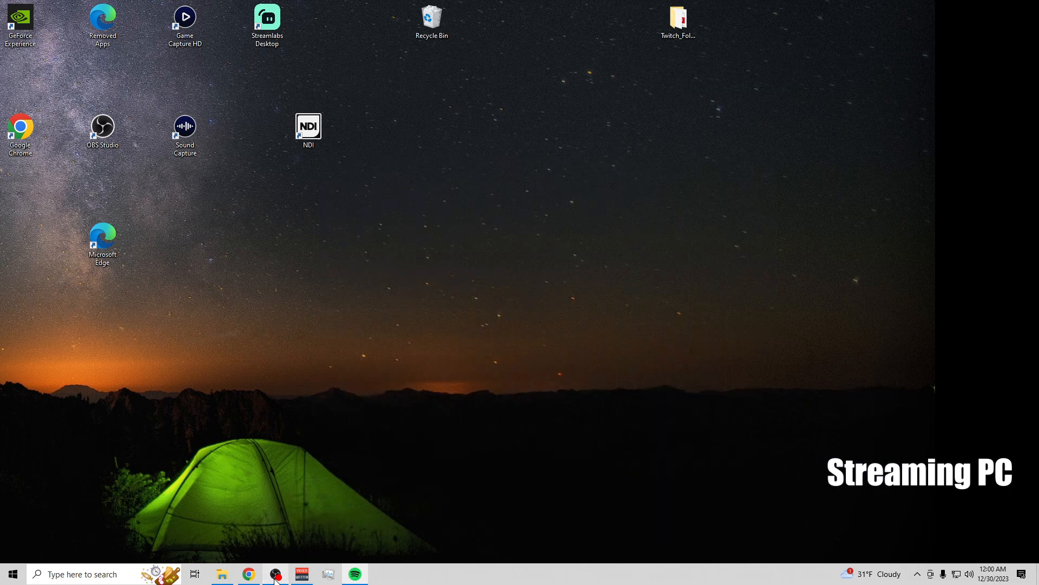
Step: Show the obs-ndi 4.13.0 GitHub release page in Chrome and scroll to its Assets list
{"action": "left_click", "coordinate": [247, 574]}
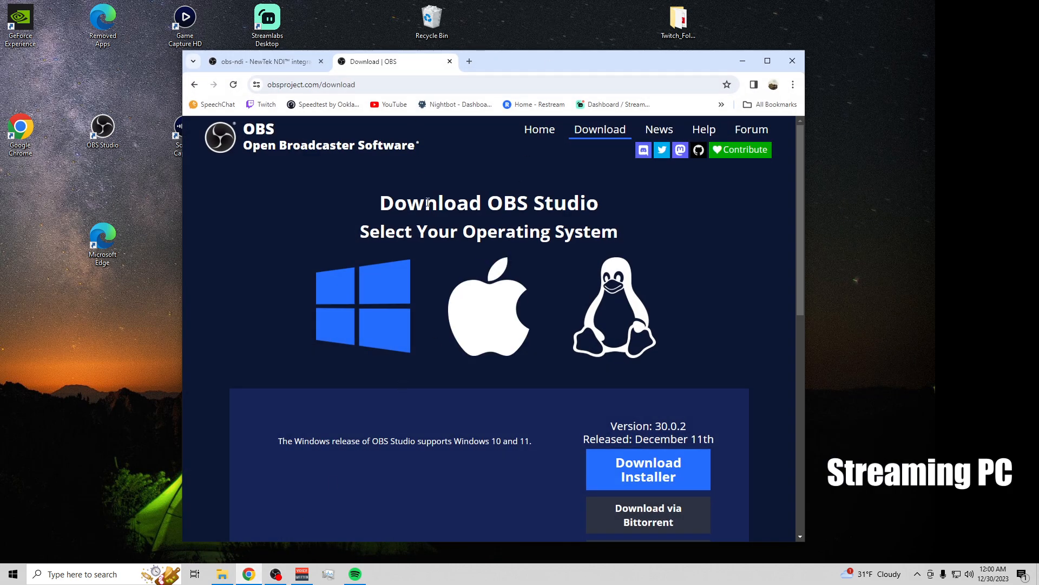
{"action": "mouse_move", "coordinate": [566, 390]}
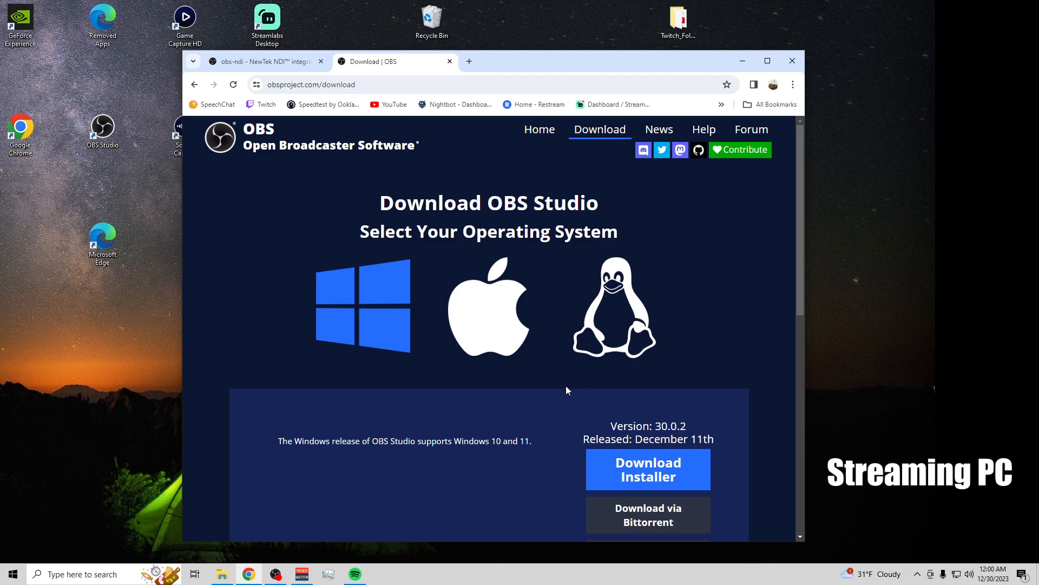
{"action": "scroll", "scroll_direction": "down", "scroll_amount": 3}
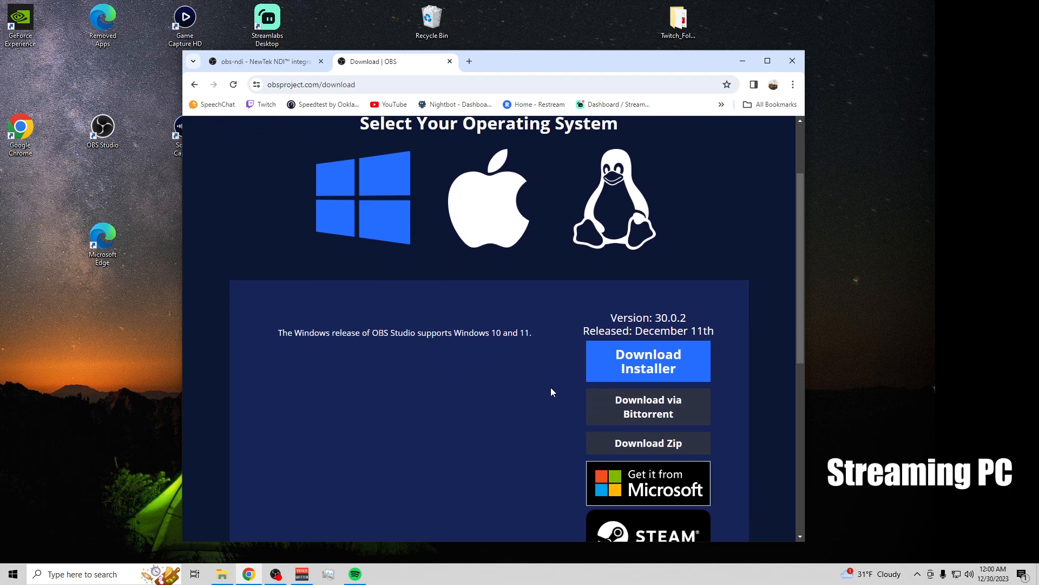
{"action": "scroll", "scroll_direction": "up", "scroll_amount": 3}
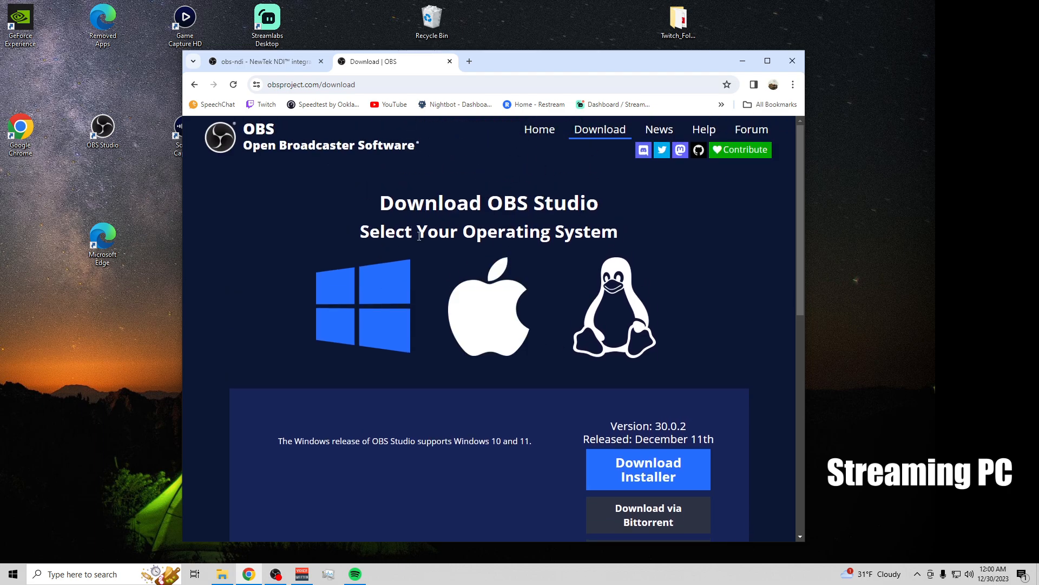
{"action": "mouse_move", "coordinate": [530, 412]}
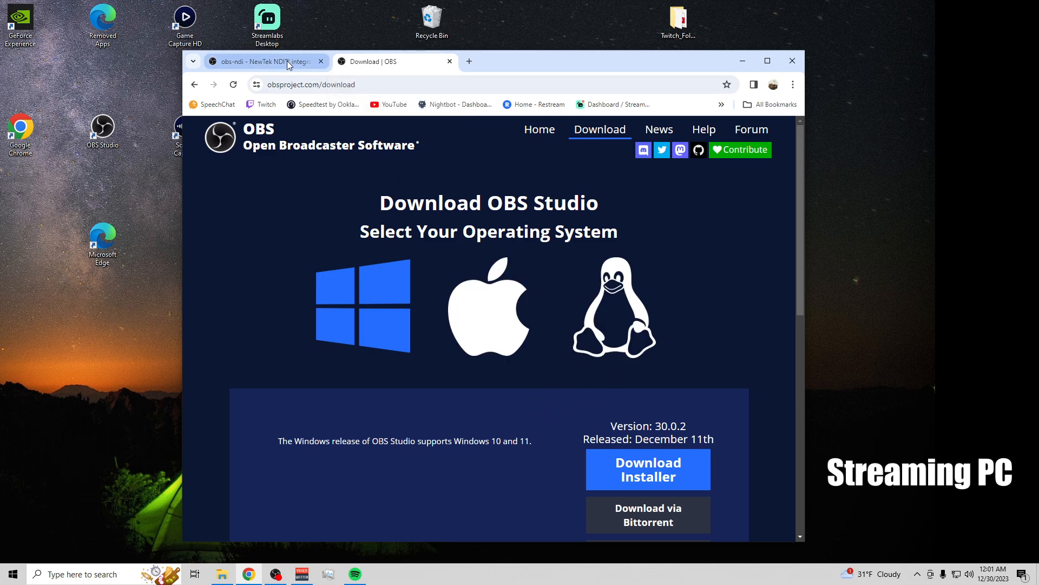
{"action": "left_click", "coordinate": [262, 60]}
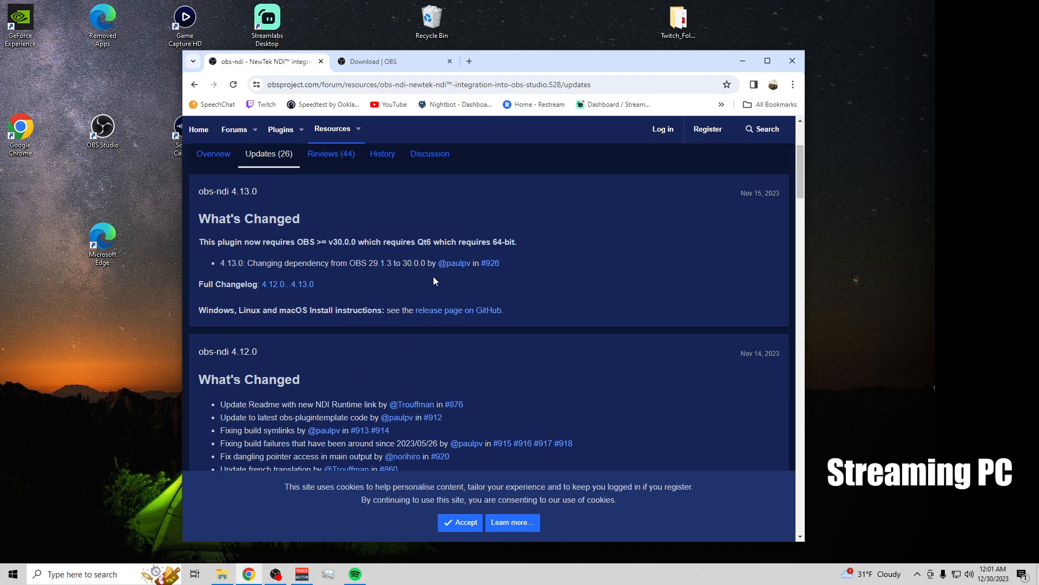
{"action": "mouse_move", "coordinate": [457, 315]}
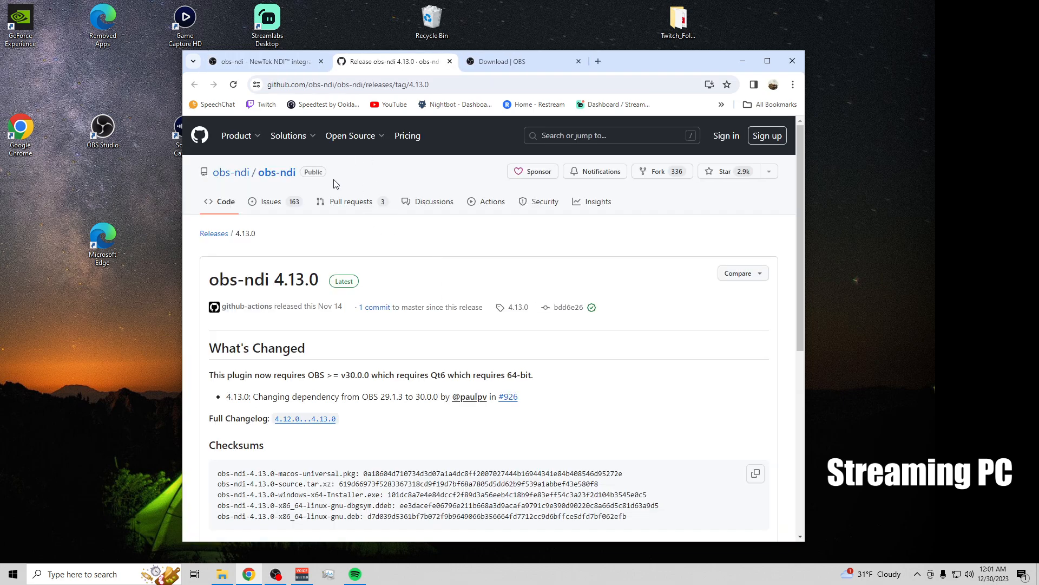
{"action": "scroll", "scroll_direction": "down", "scroll_amount": 3}
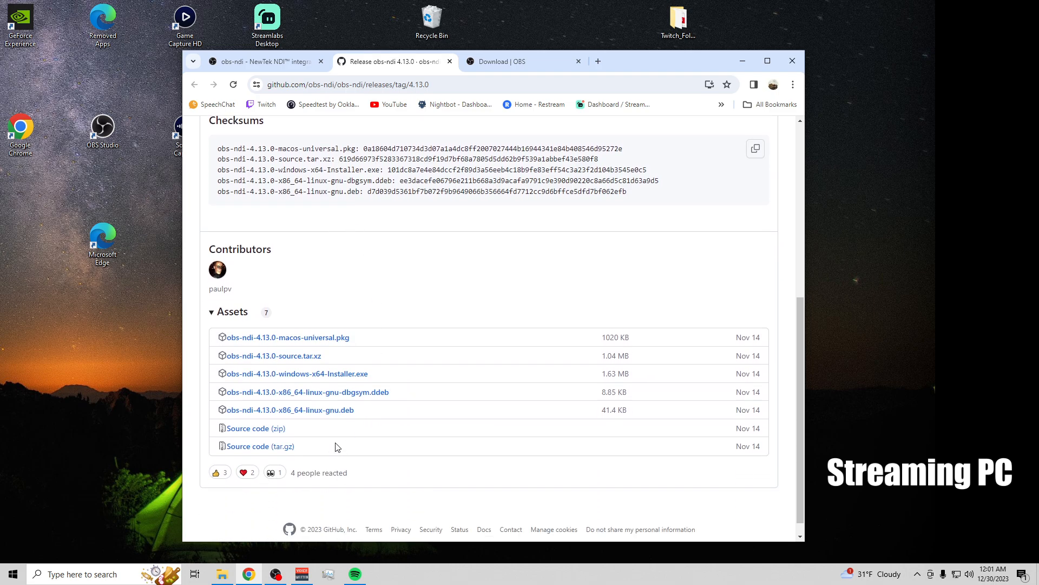
{"action": "mouse_move", "coordinate": [300, 377]}
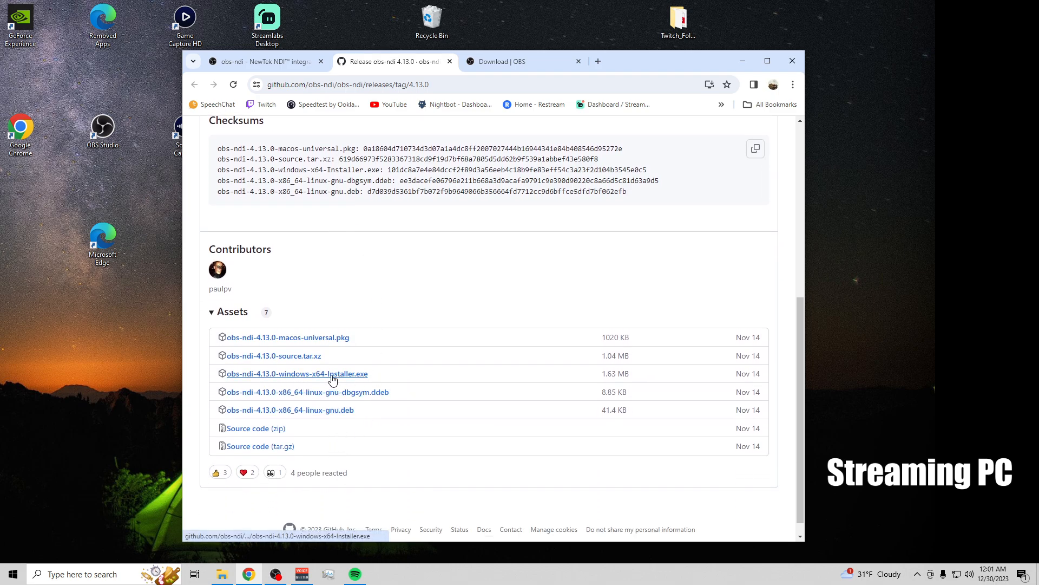
{"action": "mouse_move", "coordinate": [196, 381]}
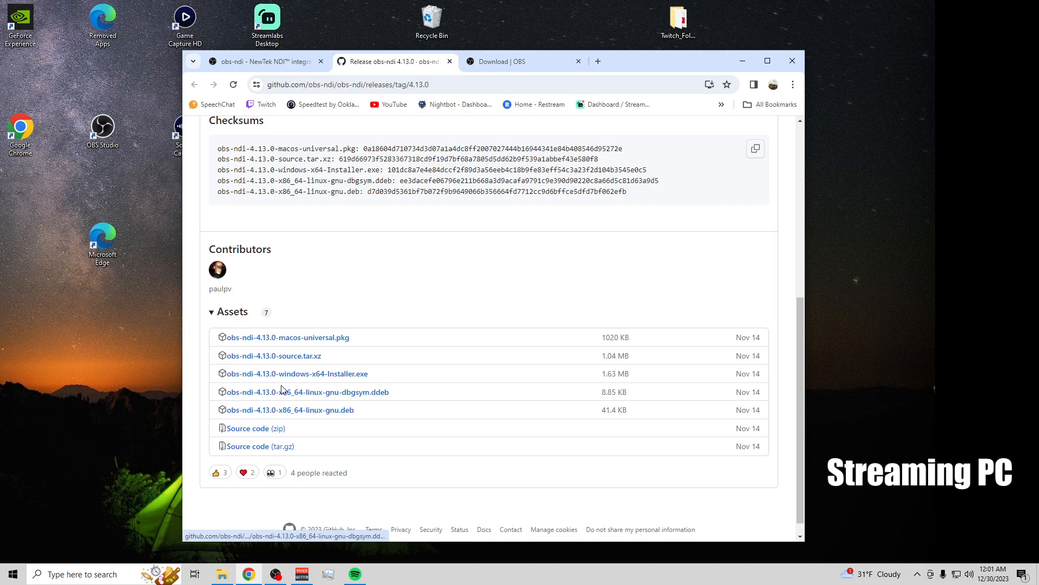
{"action": "mouse_move", "coordinate": [296, 373]}
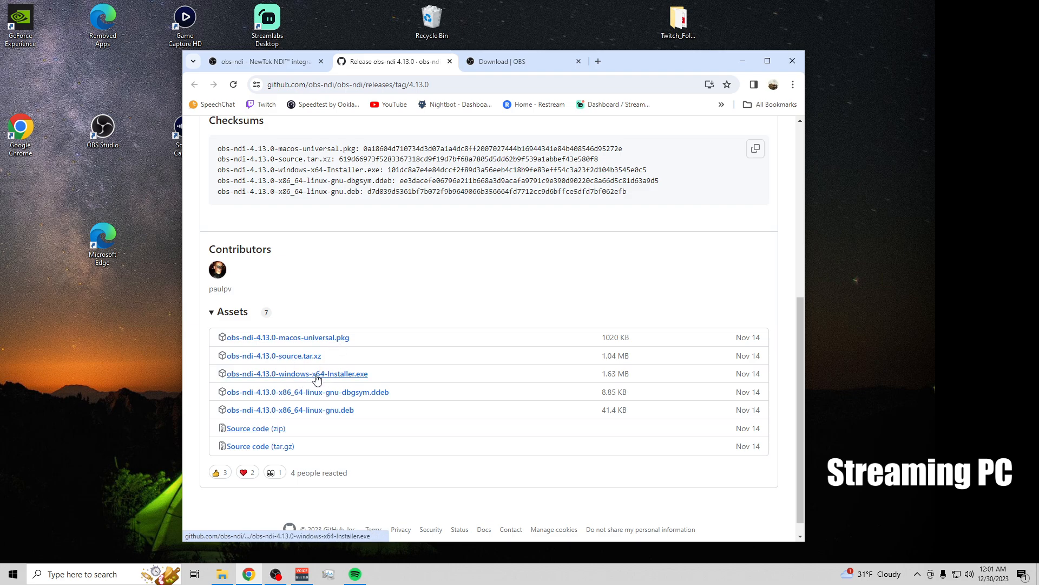
{"action": "mouse_move", "coordinate": [310, 379]}
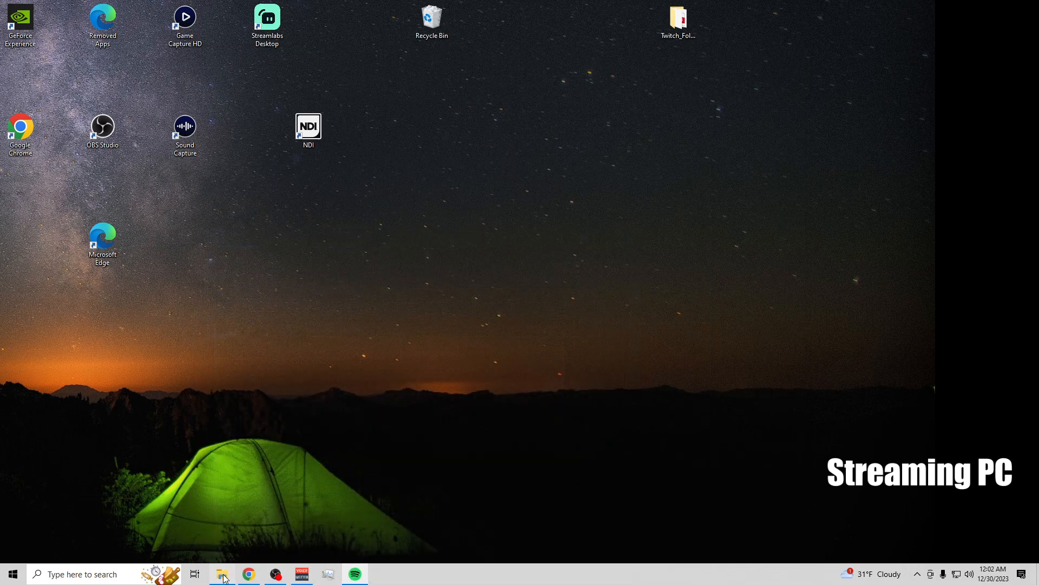
Step: Extract obs-ndi-4.13.0.zip from Downloads into Program Files\obs-studio
{"action": "left_click", "coordinate": [222, 574]}
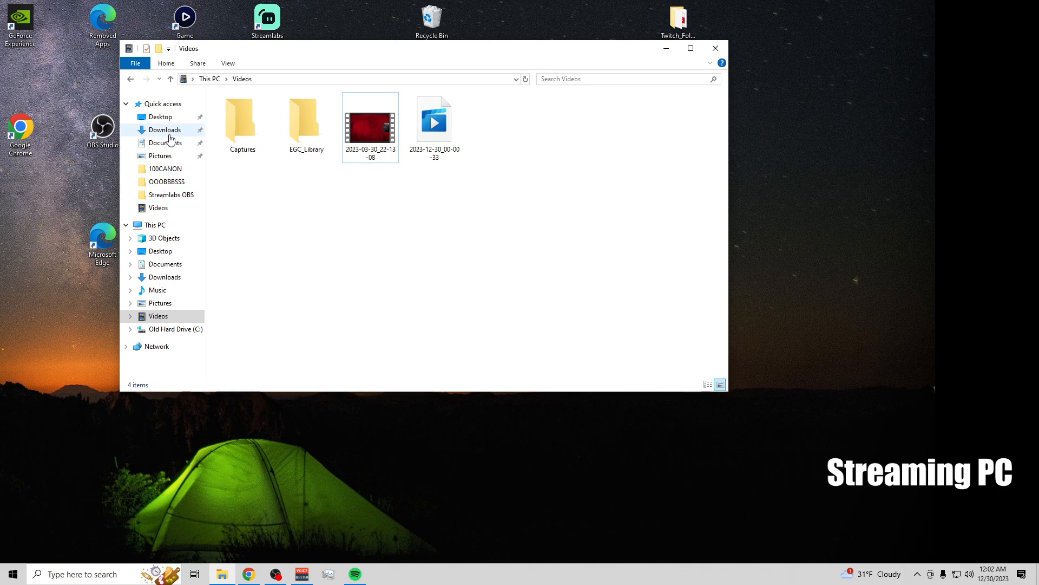
{"action": "left_click", "coordinate": [165, 129]}
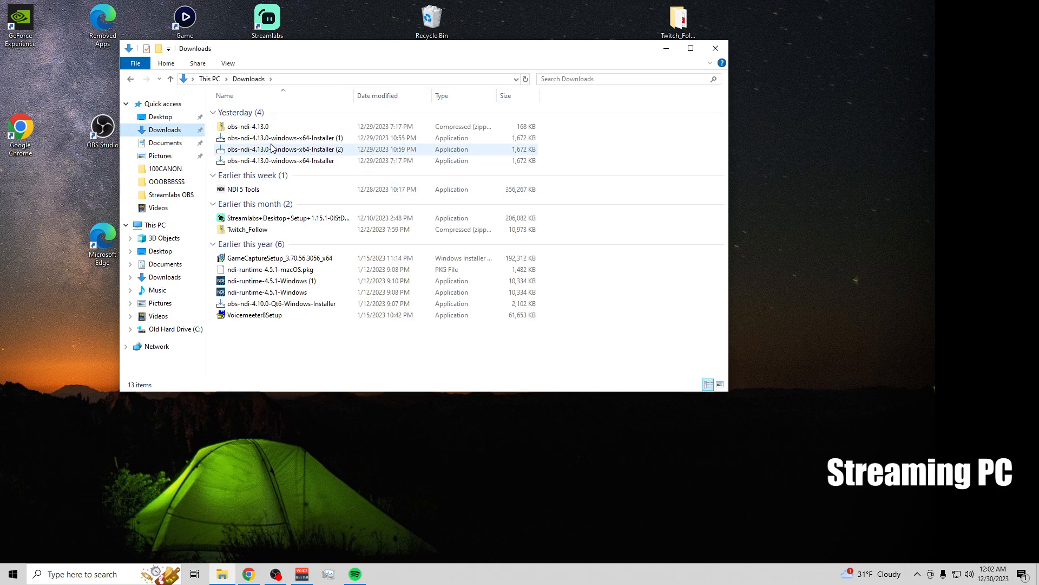
{"action": "left_click", "coordinate": [247, 125]}
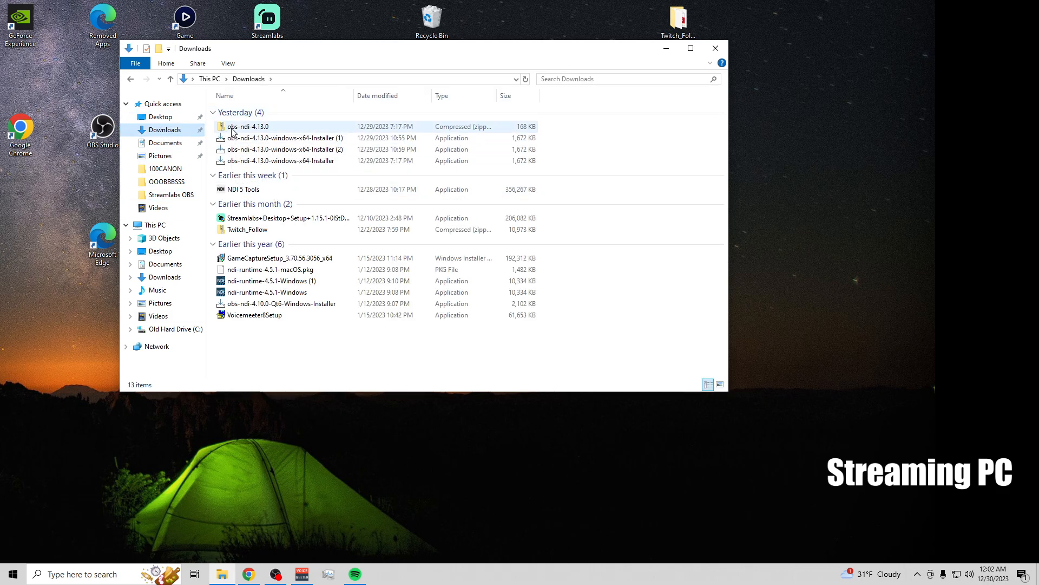
{"action": "right_click", "coordinate": [248, 126]}
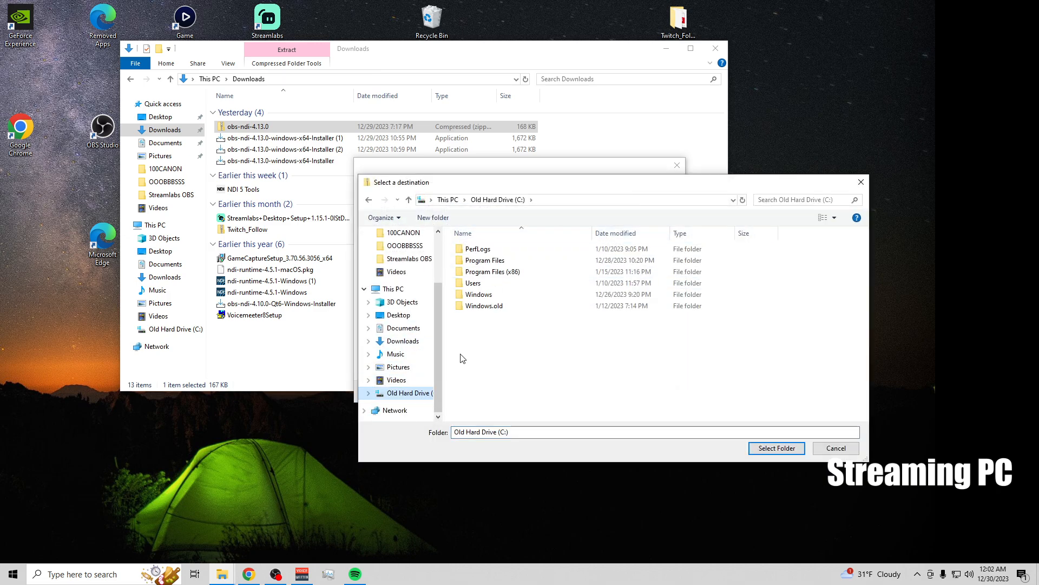
{"action": "double_click", "coordinate": [488, 260]}
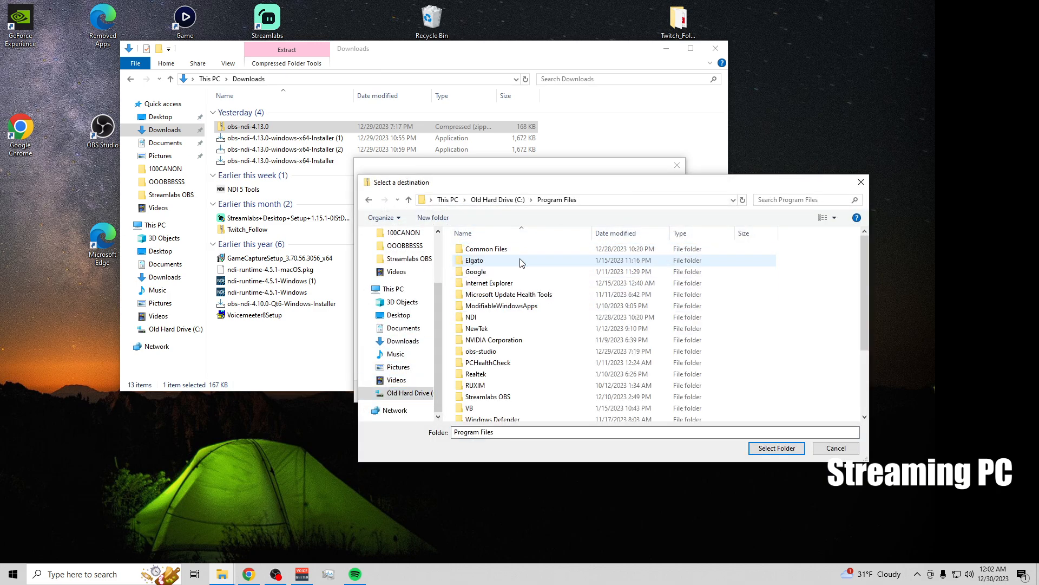
{"action": "mouse_move", "coordinate": [481, 351]}
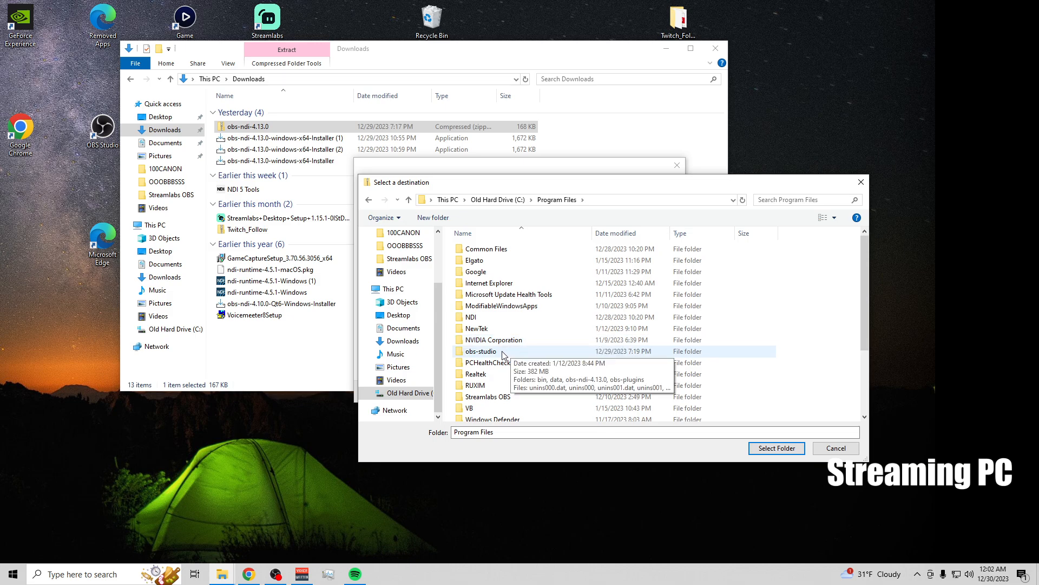
{"action": "left_click", "coordinate": [480, 351]}
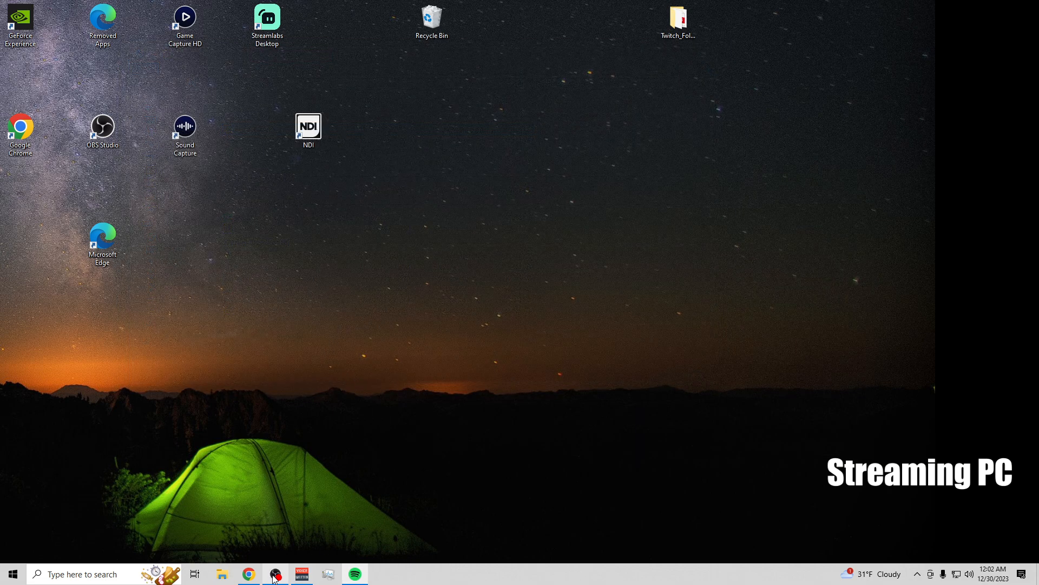
Step: Launch a second OBS Studio instance, confirming Launch Anyway at the already-running warning
{"action": "left_click", "coordinate": [274, 574]}
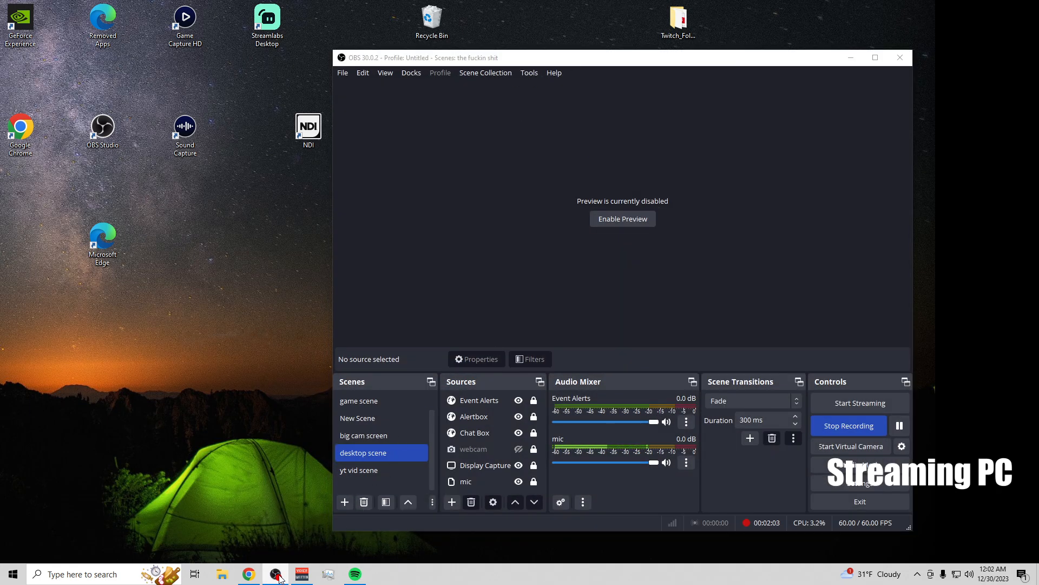
{"action": "right_click", "coordinate": [275, 574]}
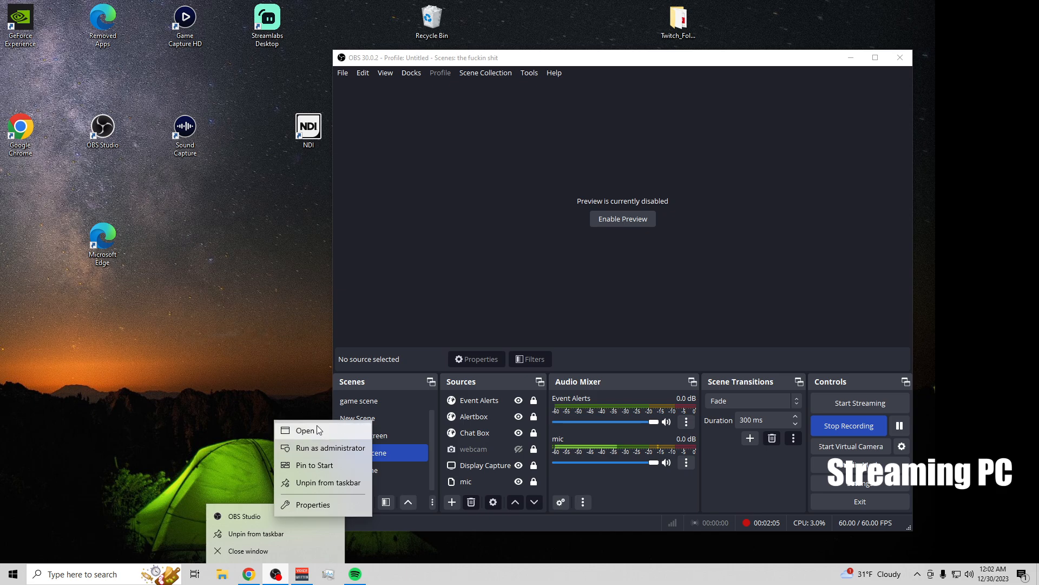
{"action": "left_click", "coordinate": [305, 430]}
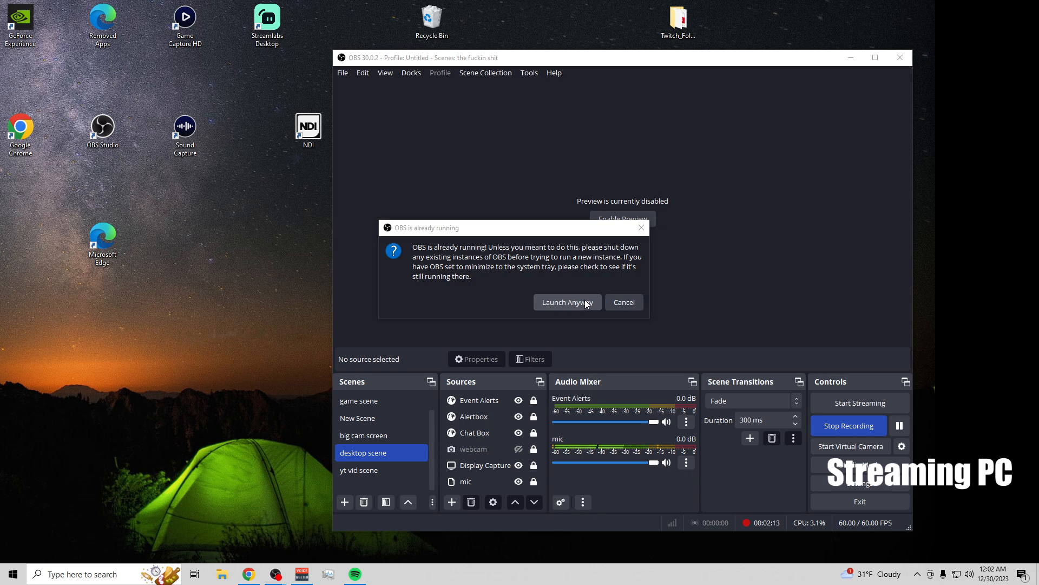
{"action": "left_click", "coordinate": [567, 302]}
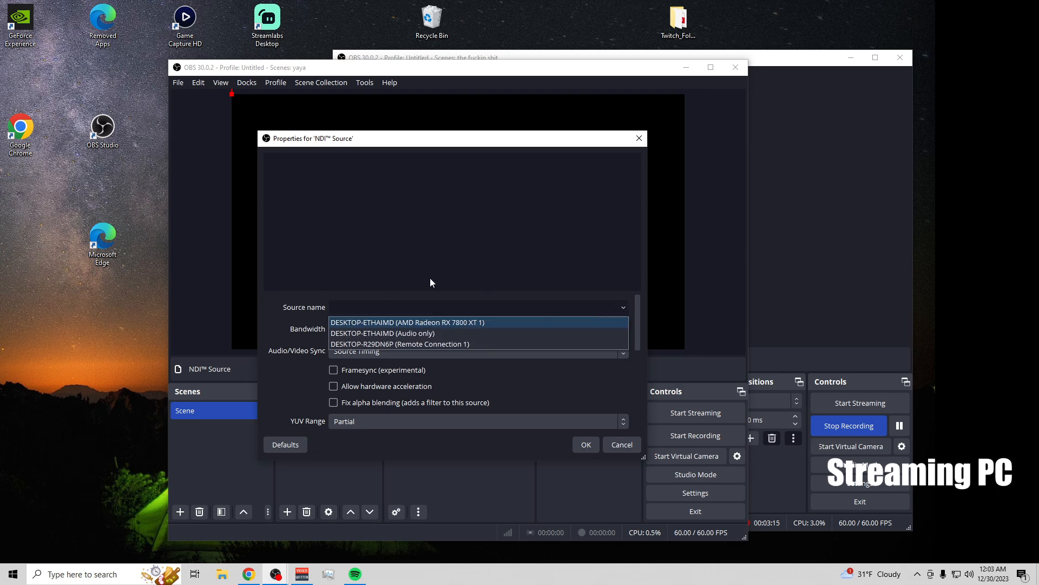
{"action": "mouse_move", "coordinate": [407, 332]}
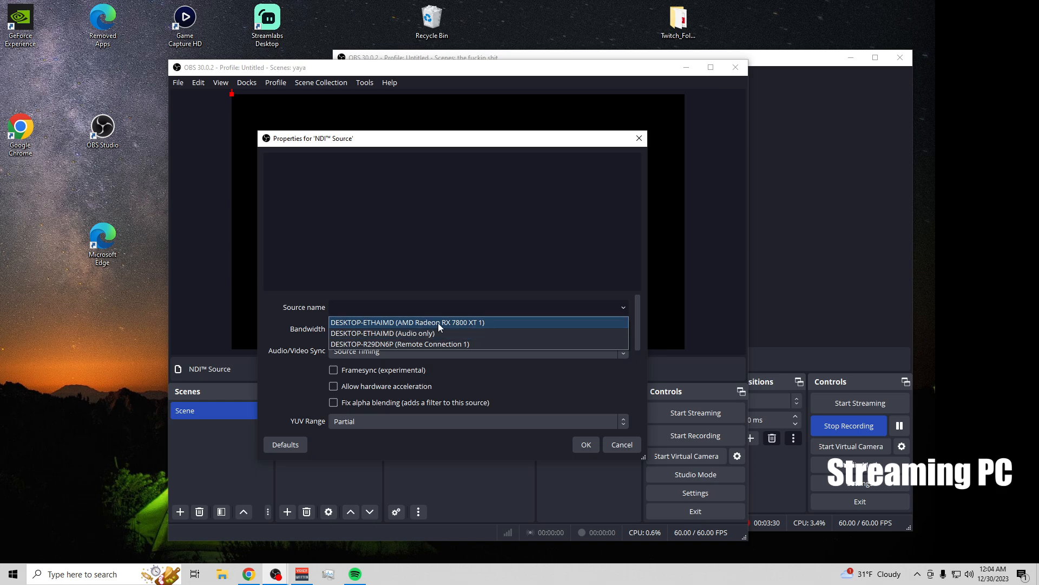
Step: Point the NDI Source at the gaming PC's video feed with framesync and hardware acceleration enabled
{"action": "left_click", "coordinate": [406, 323]}
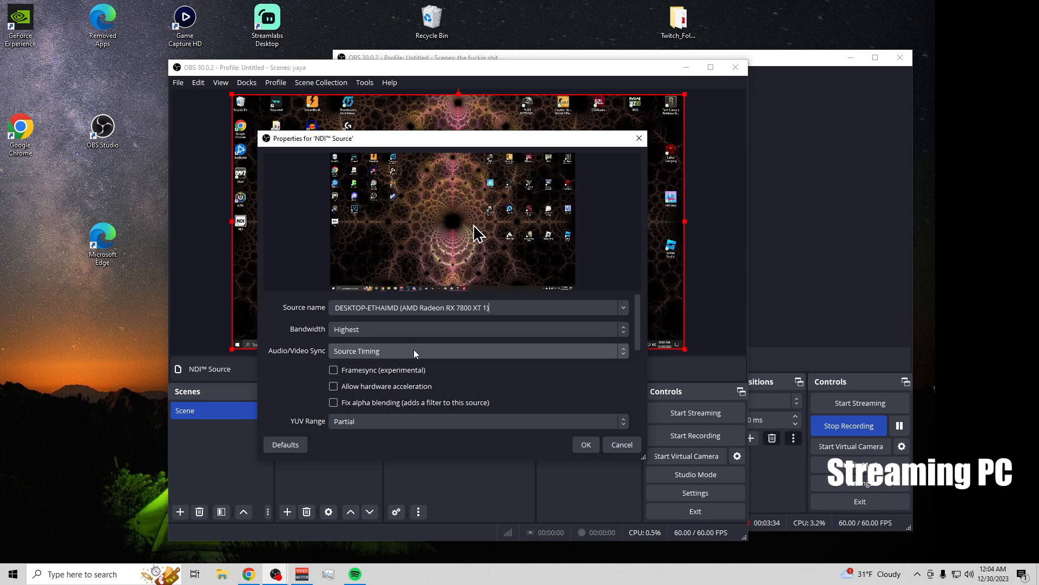
{"action": "mouse_move", "coordinate": [453, 379]}
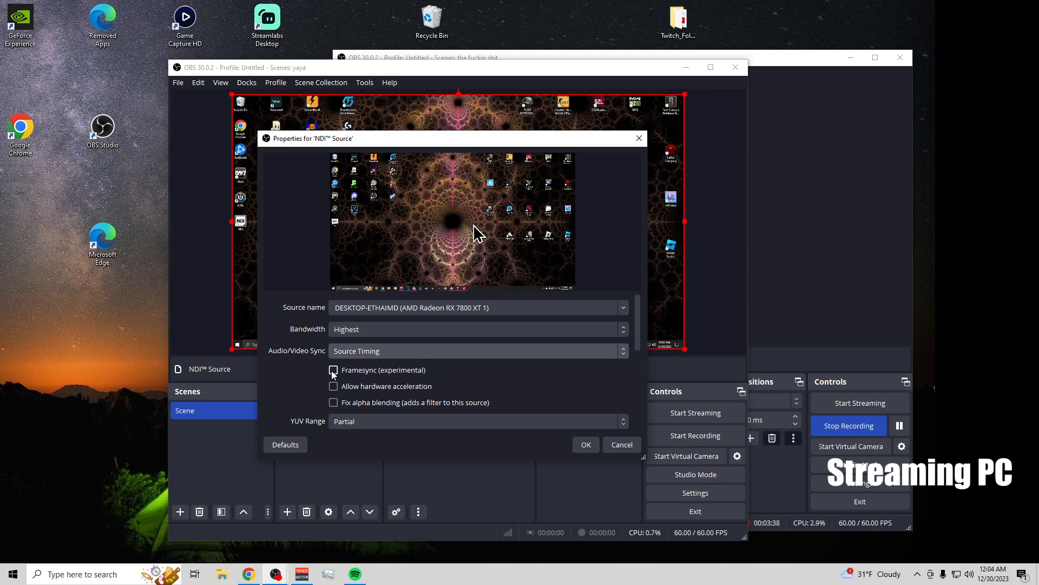
{"action": "left_click", "coordinate": [334, 370]}
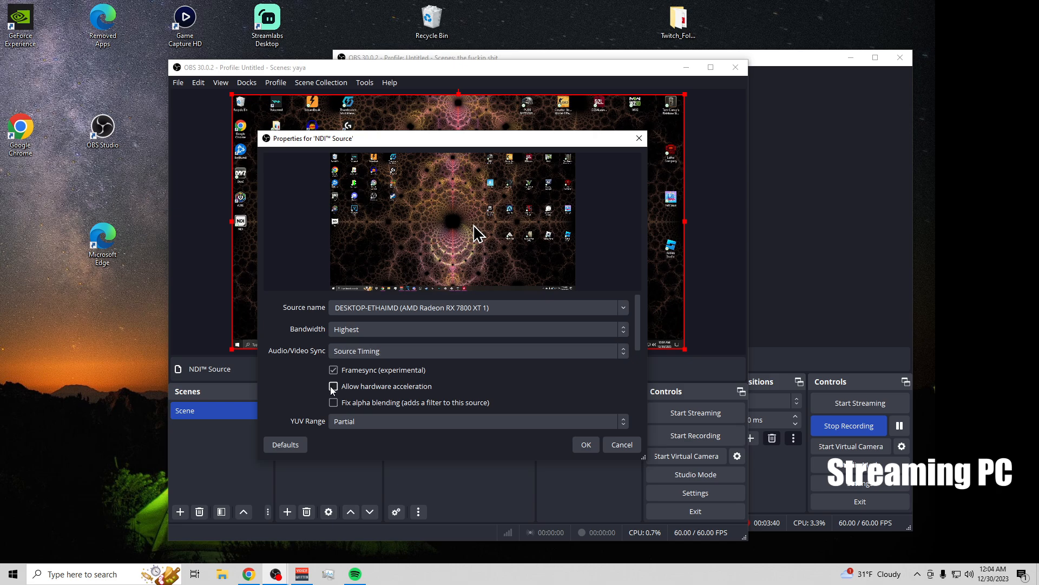
{"action": "left_click", "coordinate": [334, 385]}
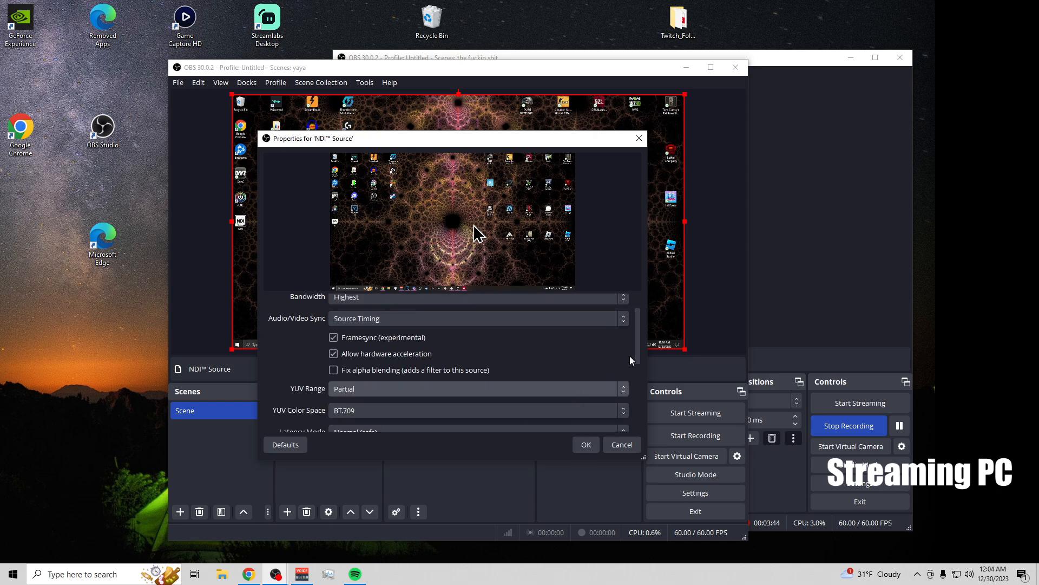
{"action": "scroll", "scroll_direction": "down", "scroll_amount": 3}
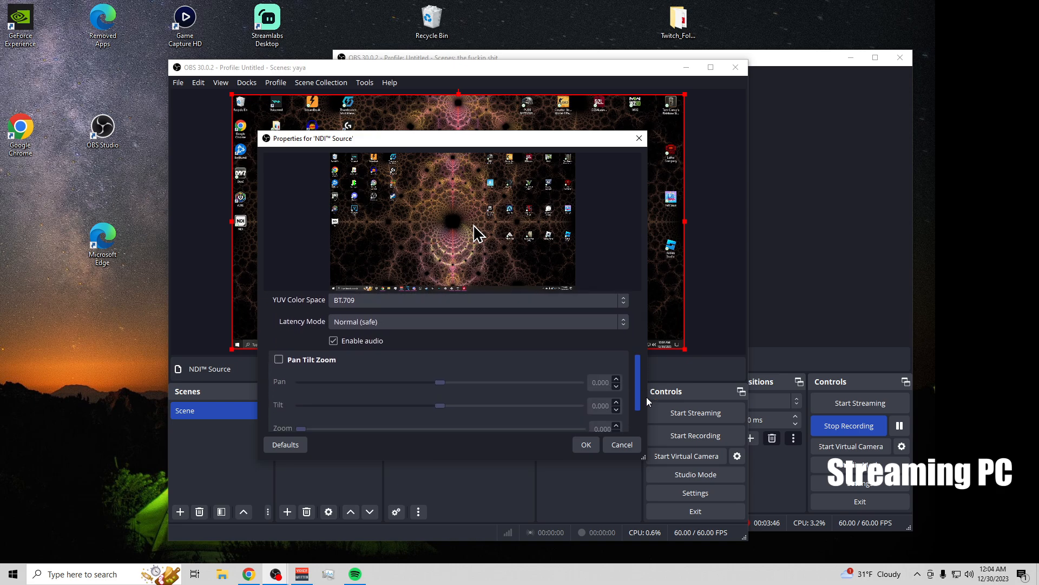
{"action": "left_click", "coordinate": [584, 444]}
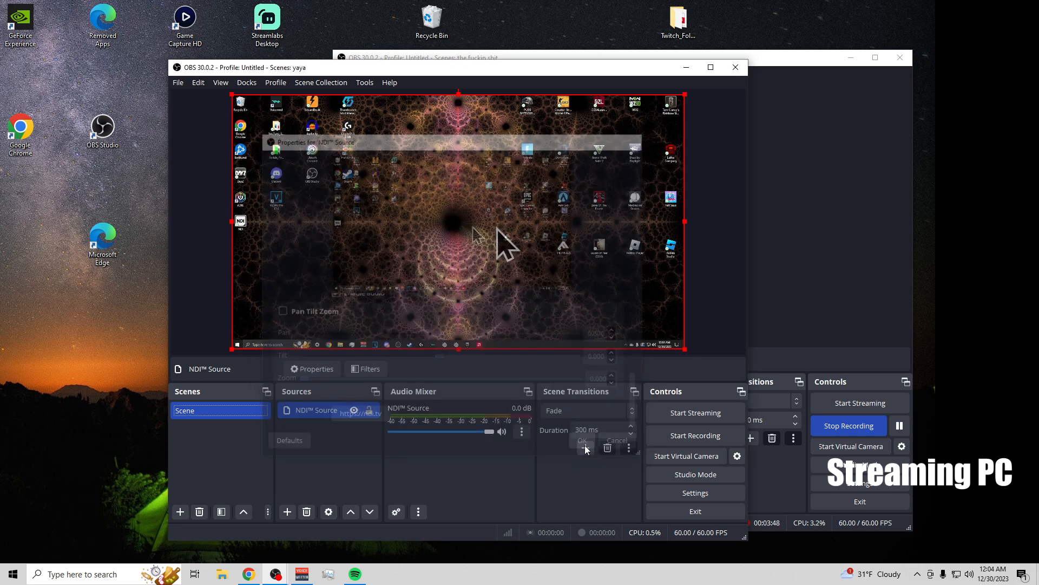
{"action": "left_click", "coordinate": [583, 441]}
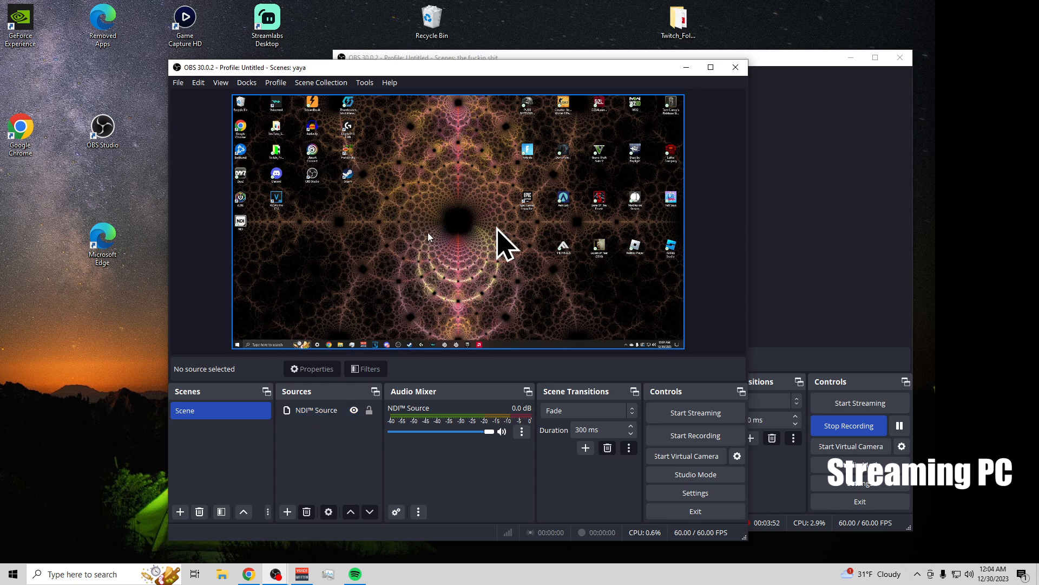
{"action": "mouse_move", "coordinate": [514, 247]}
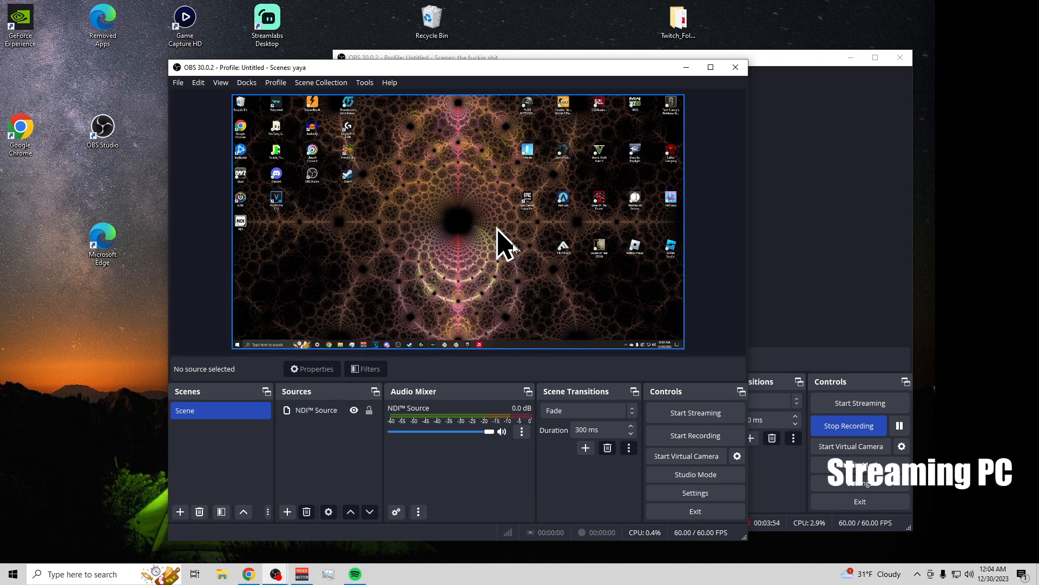
{"action": "mouse_move", "coordinate": [486, 270]}
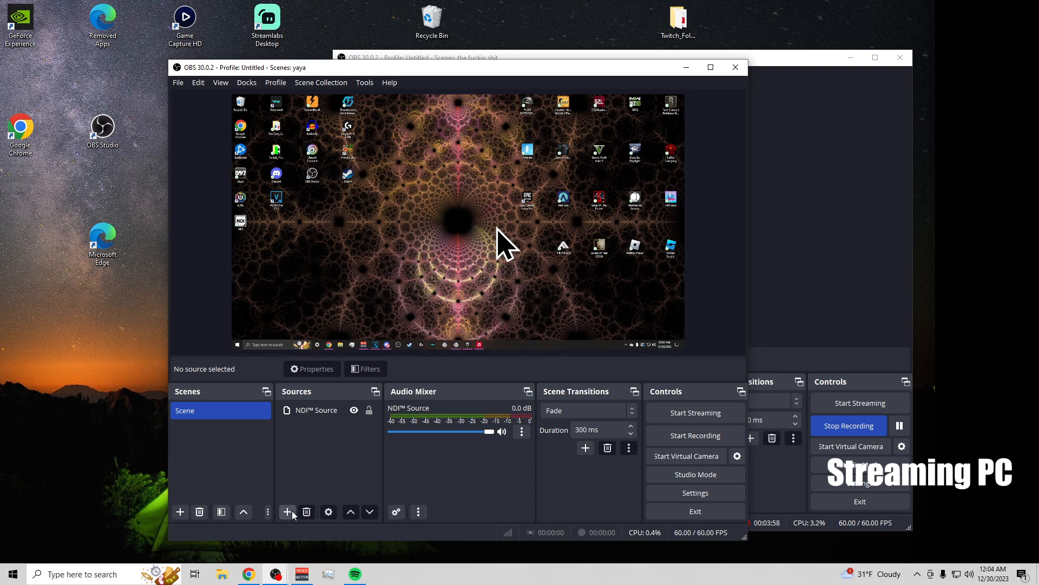
Step: Add a new NDI Source with the default name and select the gaming PC's audio-only feed
{"action": "left_click", "coordinate": [287, 511]}
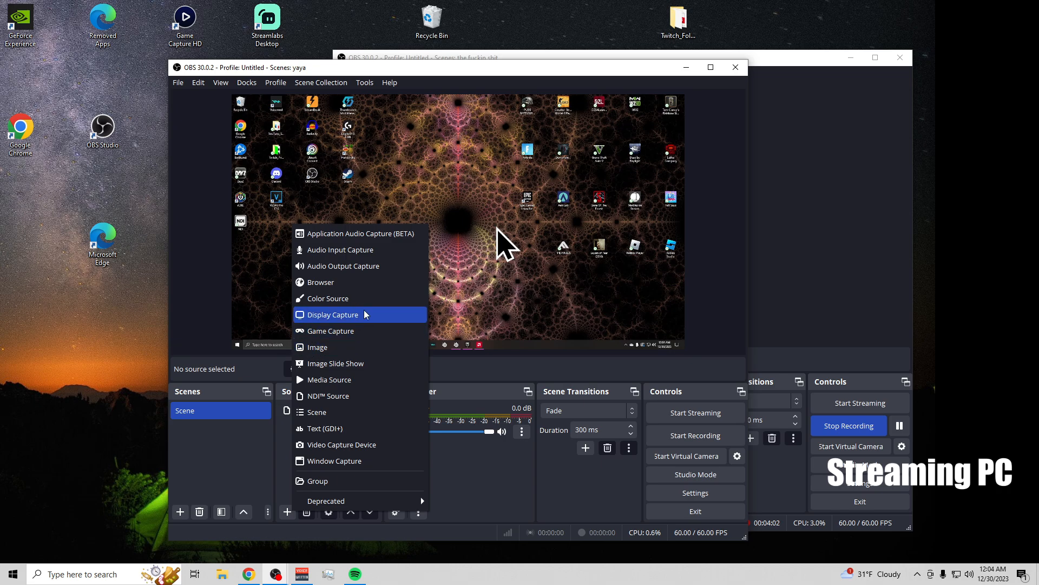
{"action": "mouse_move", "coordinate": [333, 397]}
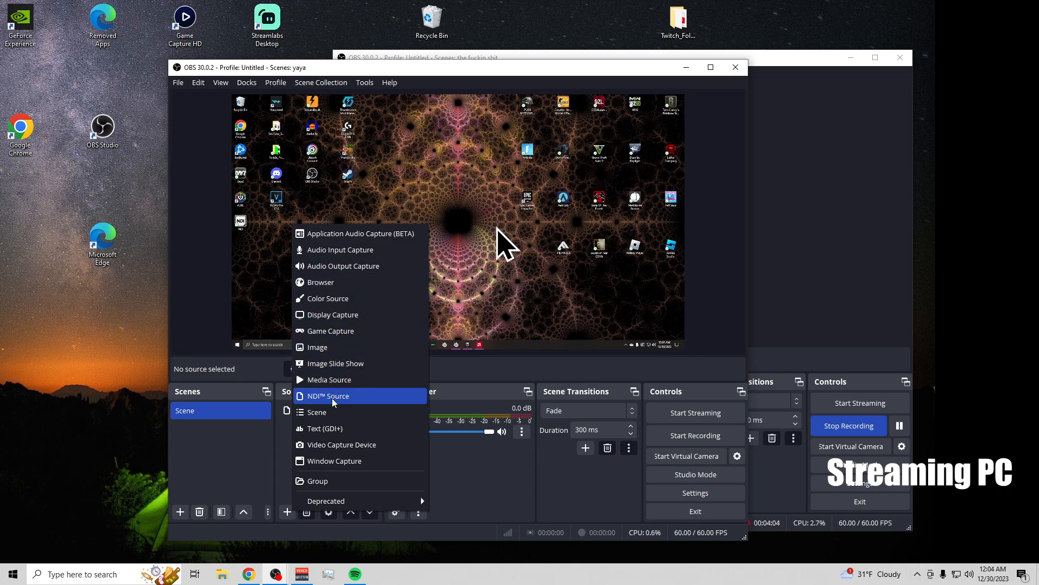
{"action": "left_click", "coordinate": [327, 397]}
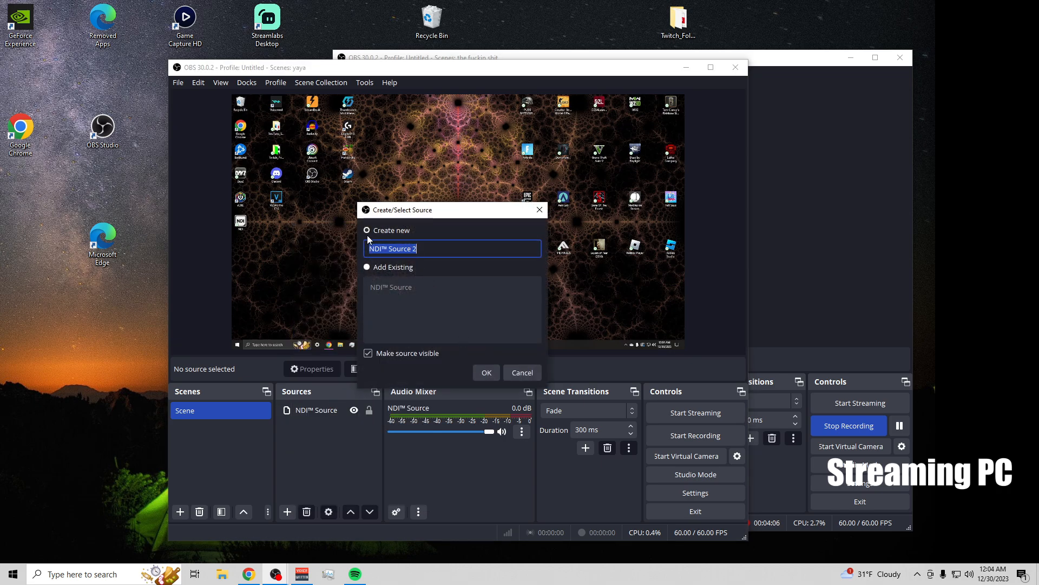
{"action": "left_click", "coordinate": [485, 372]}
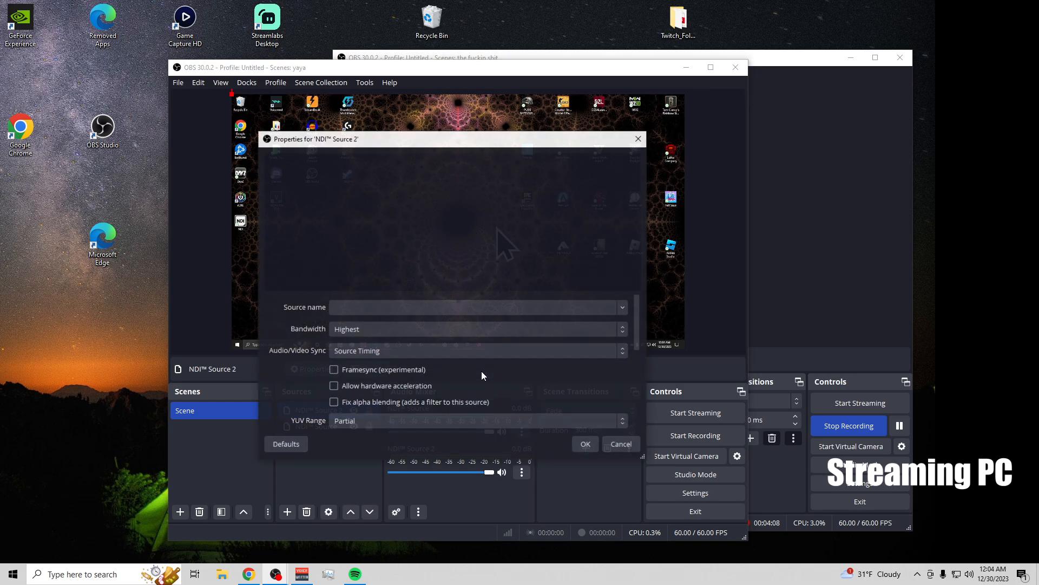
{"action": "left_click", "coordinate": [476, 306]}
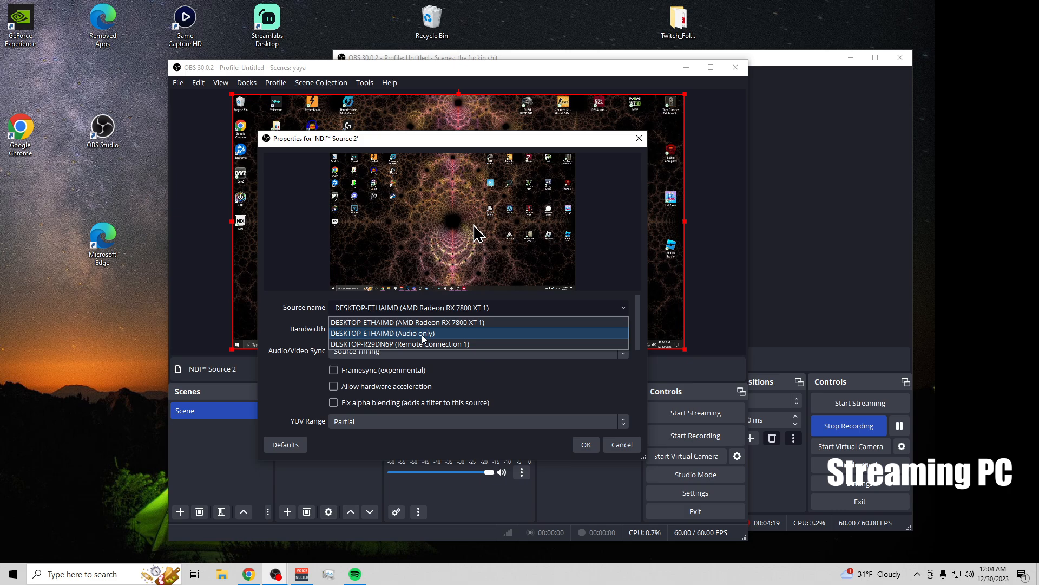
{"action": "left_click", "coordinate": [382, 332]}
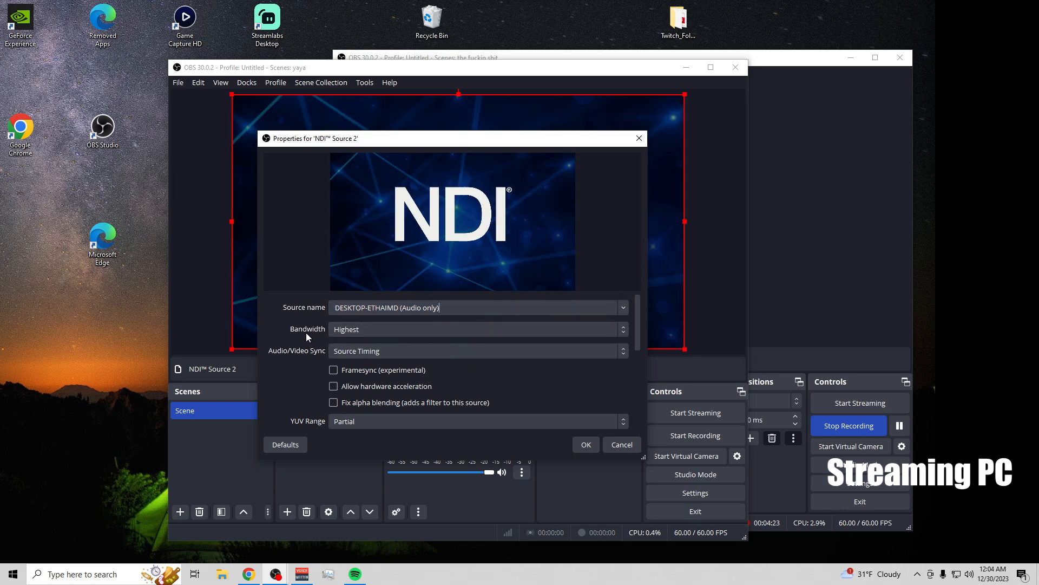
Step: Set its bandwidth to Audio Only, enable framesync and hardware acceleration, and confirm
{"action": "left_click", "coordinate": [478, 329]}
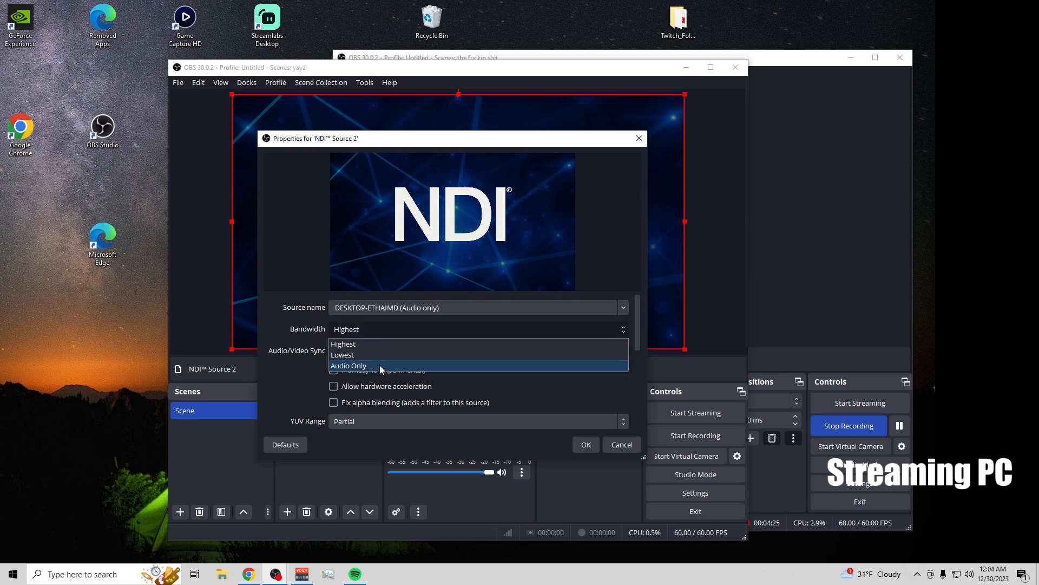
{"action": "left_click", "coordinate": [347, 365]}
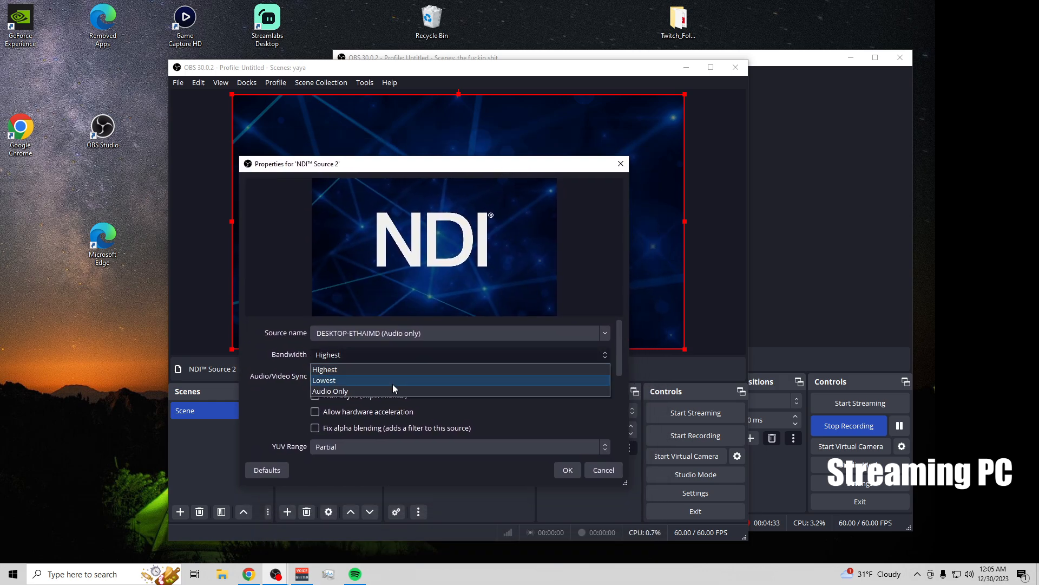
{"action": "left_click", "coordinate": [329, 391]}
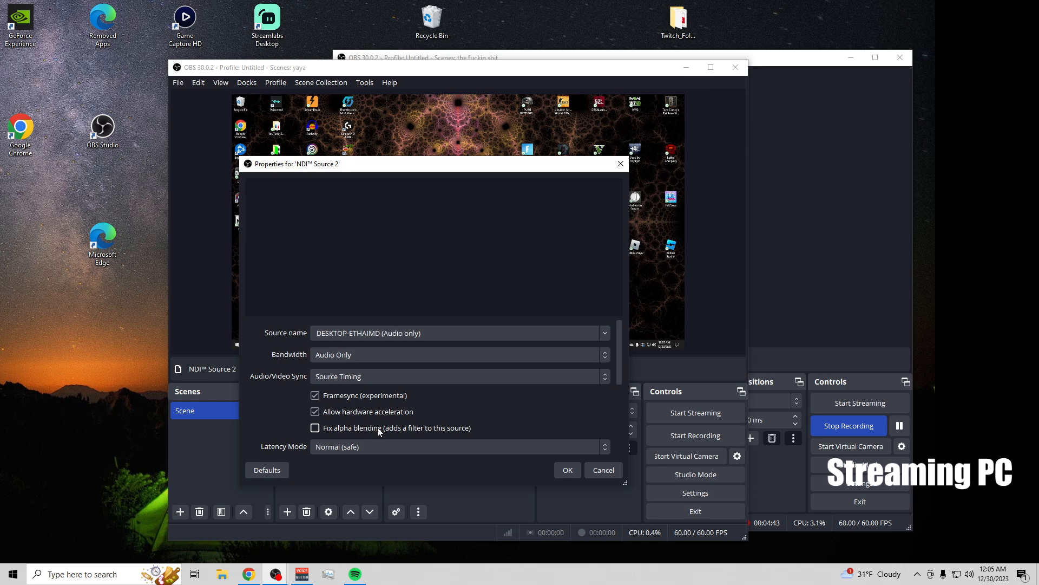
{"action": "left_click", "coordinate": [315, 428]}
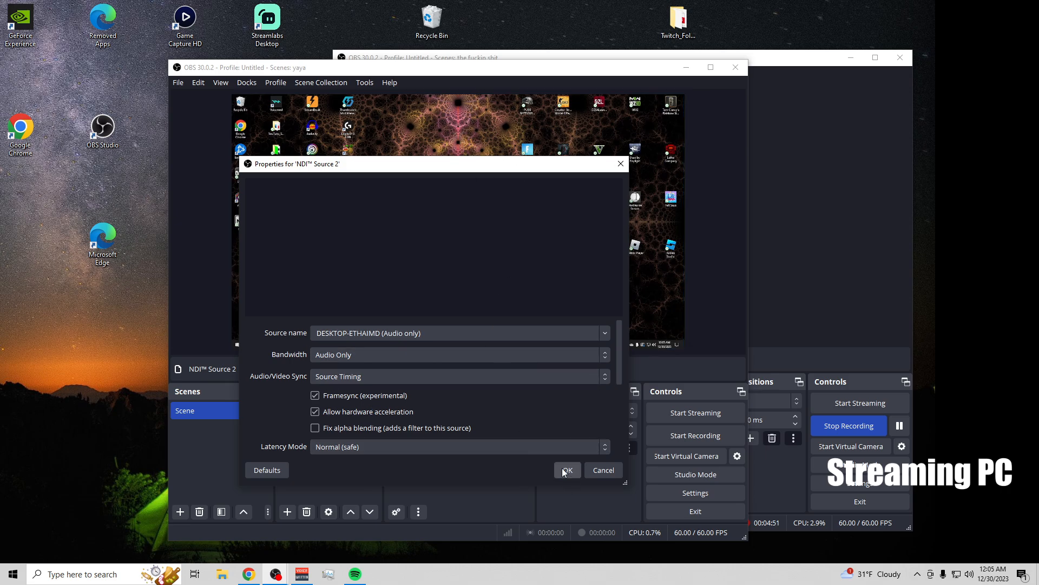
{"action": "left_click", "coordinate": [566, 470]}
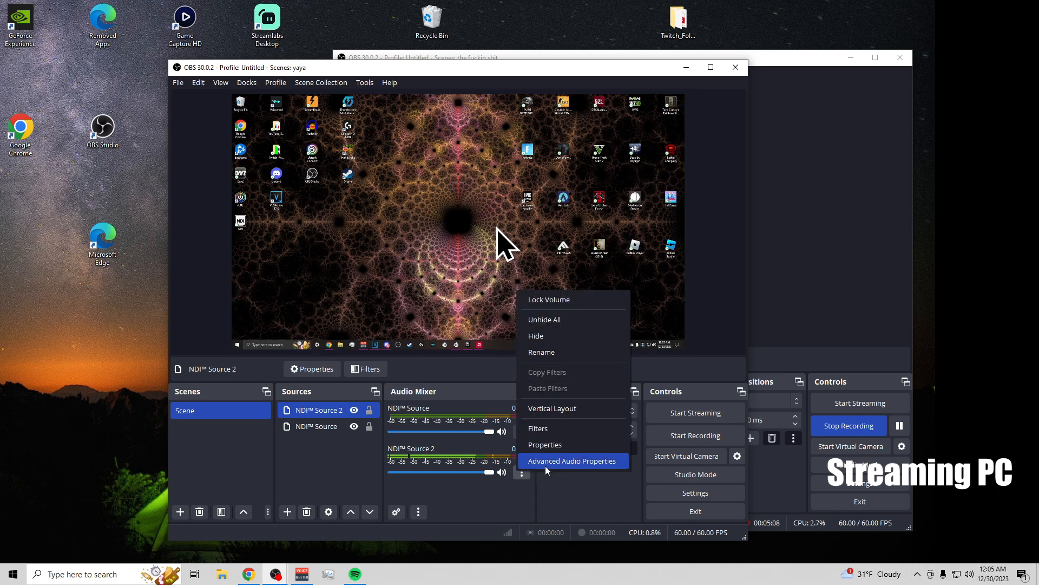
Step: Review the sources in Advanced Audio Properties and close it
{"action": "left_click", "coordinate": [572, 461]}
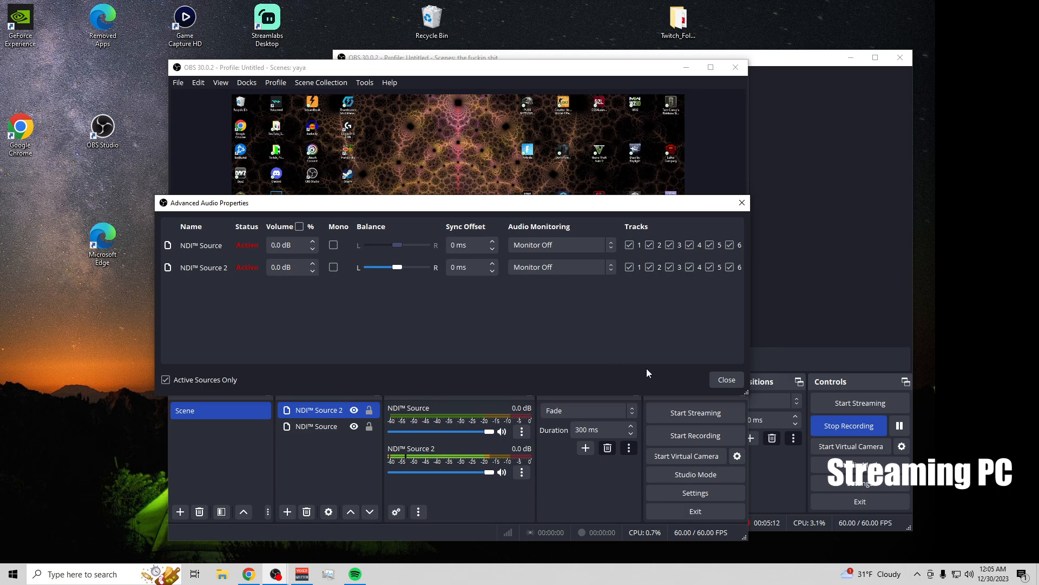
{"action": "left_click", "coordinate": [725, 379]}
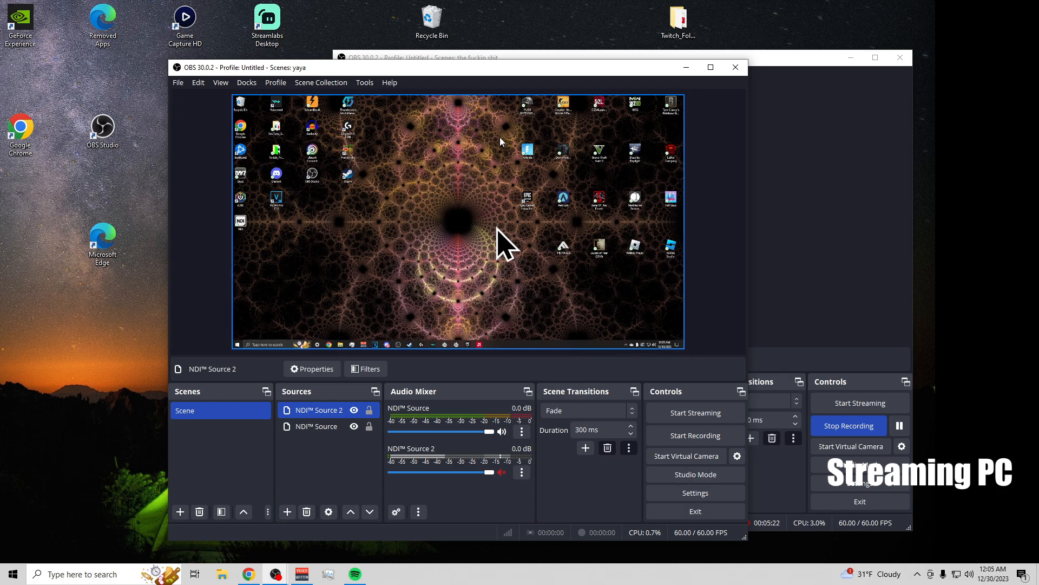
{"action": "left_click_drag", "start_coordinate": [457, 67], "coordinate": [457, 40]}
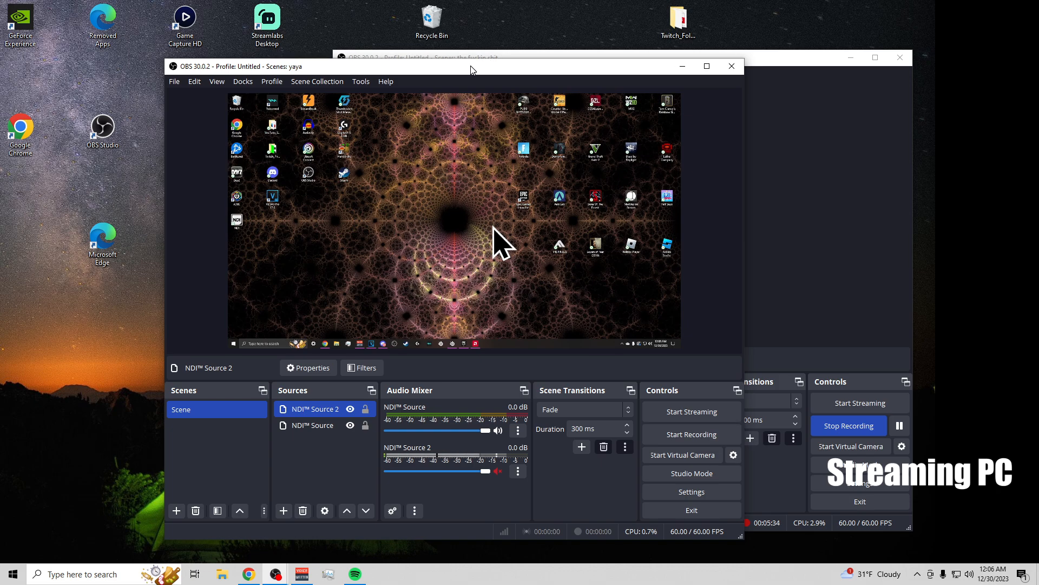
{"action": "left_click_drag", "start_coordinate": [471, 67], "coordinate": [512, 55]}
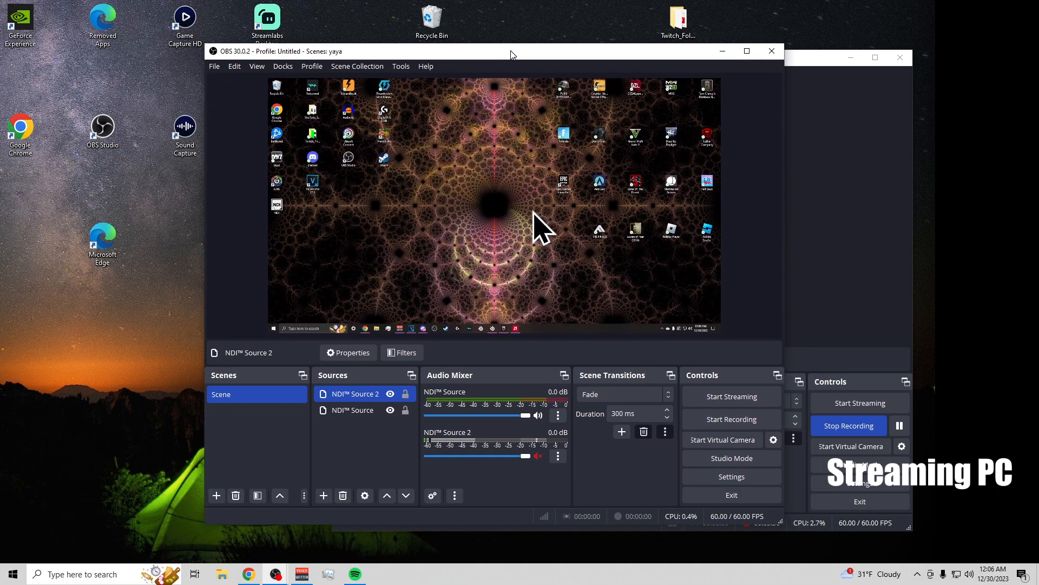
{"action": "left_click_drag", "start_coordinate": [510, 50], "coordinate": [474, 54]}
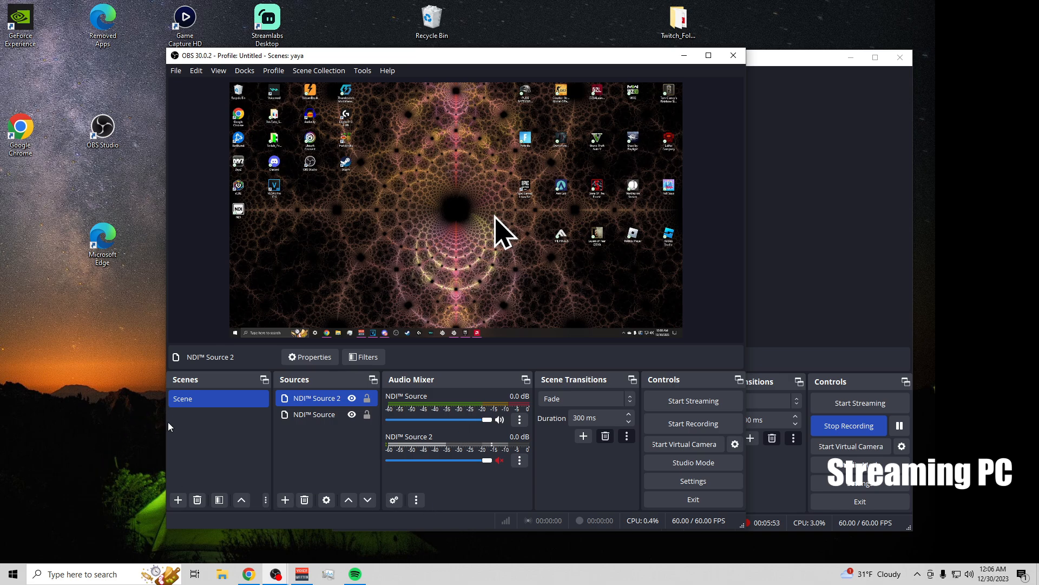
{"action": "mouse_move", "coordinate": [147, 421]}
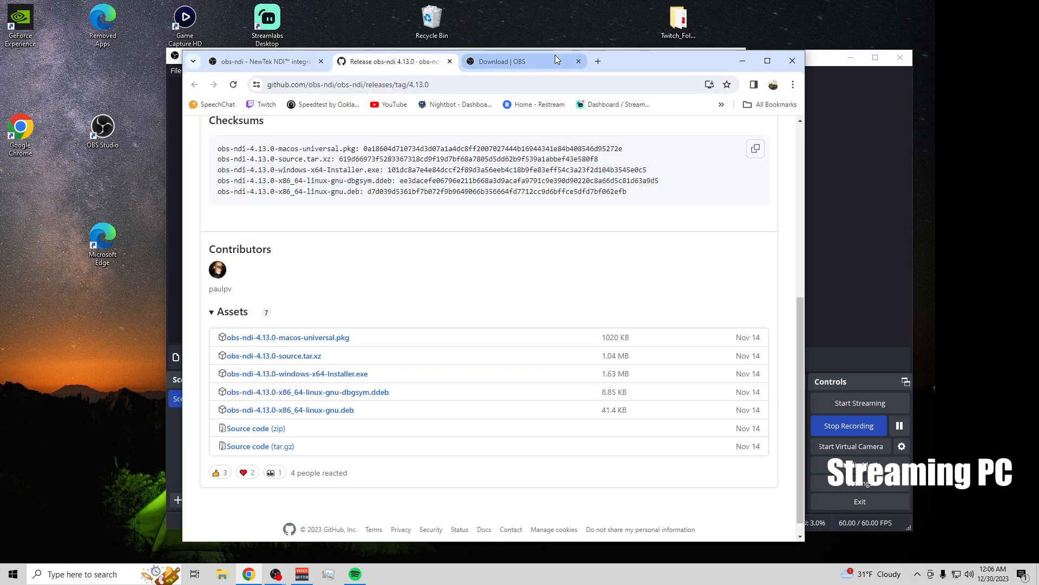
Step: View the obs-ndi plugin's forum Updates page in Chrome, then return to the other tab
{"action": "left_click", "coordinate": [259, 60]}
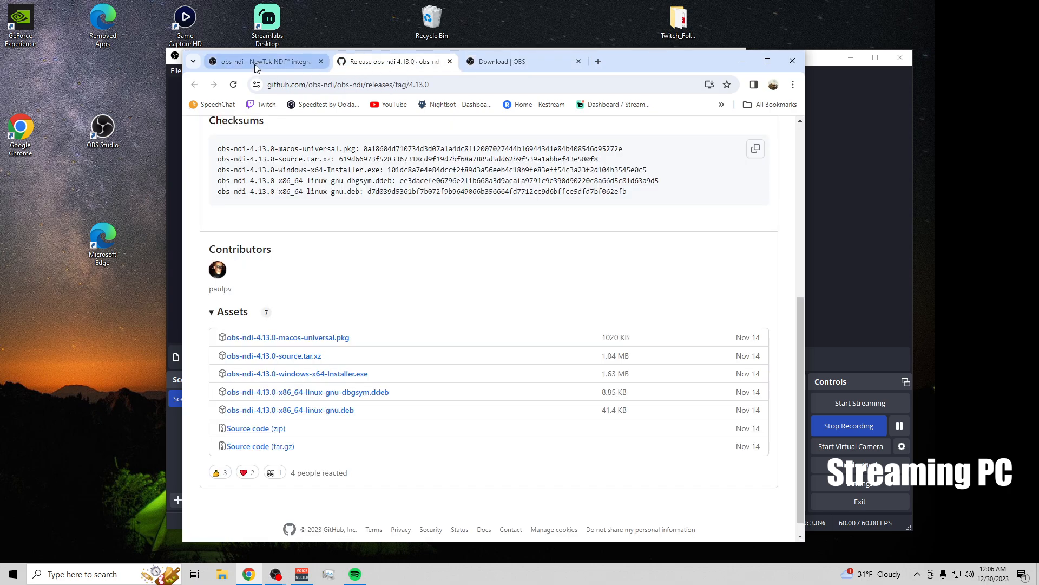
{"action": "left_click", "coordinate": [262, 60]}
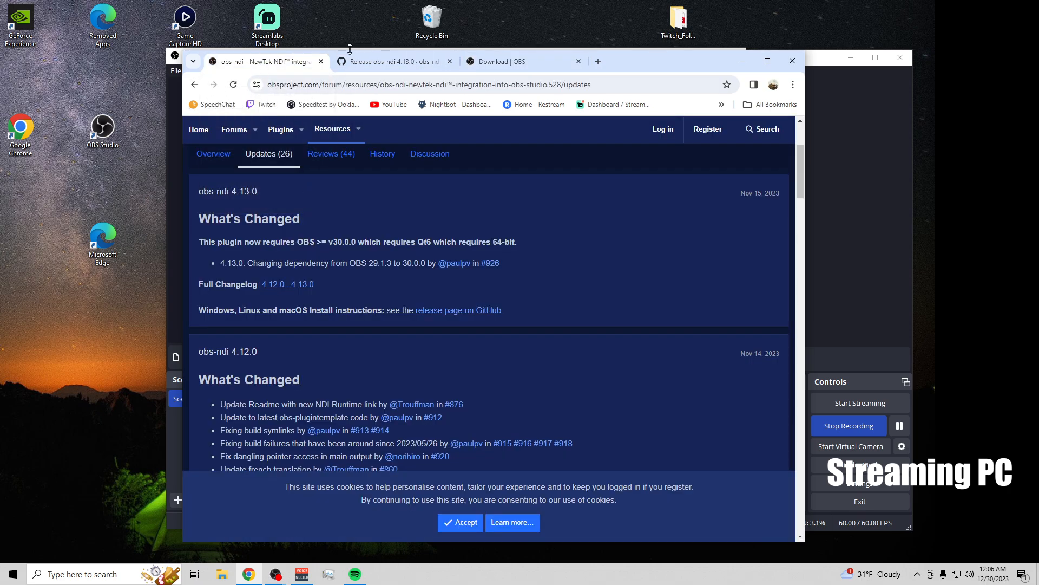
{"action": "left_click", "coordinate": [391, 60]}
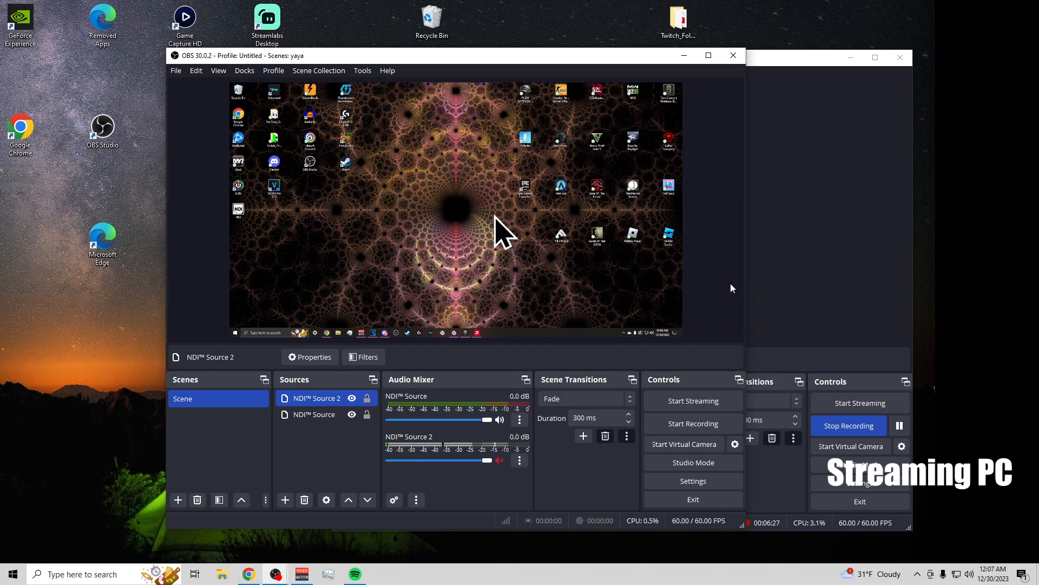
{"action": "mouse_move", "coordinate": [733, 292]}
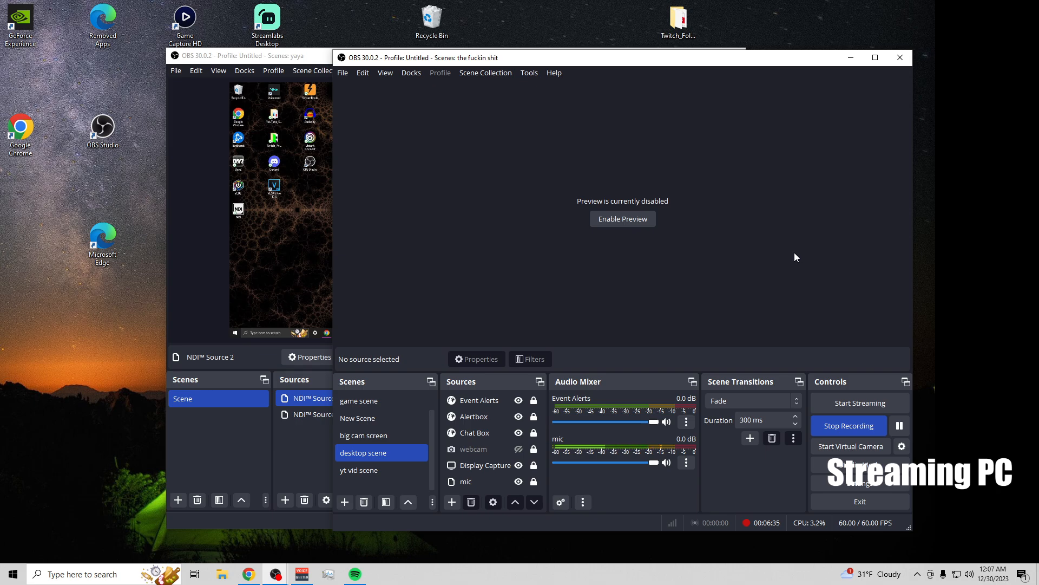
{"action": "mouse_move", "coordinate": [752, 300]}
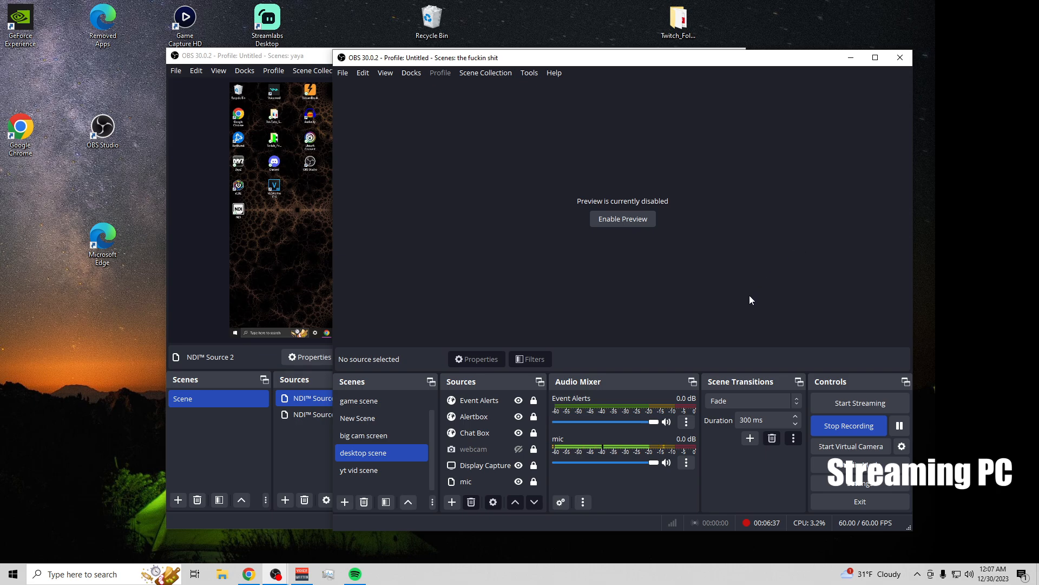
{"action": "mouse_move", "coordinate": [747, 315]}
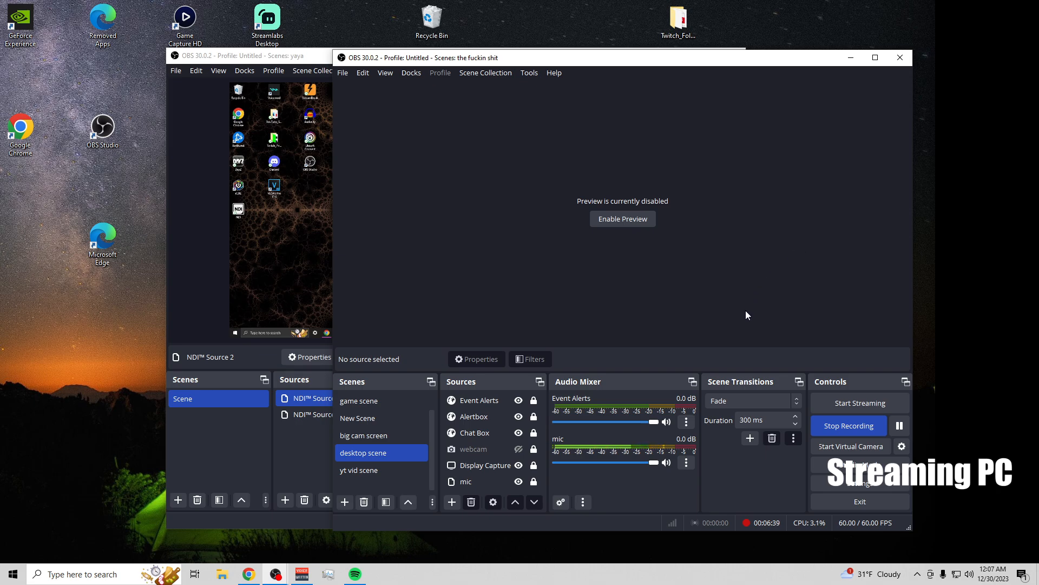
{"action": "mouse_move", "coordinate": [747, 313]}
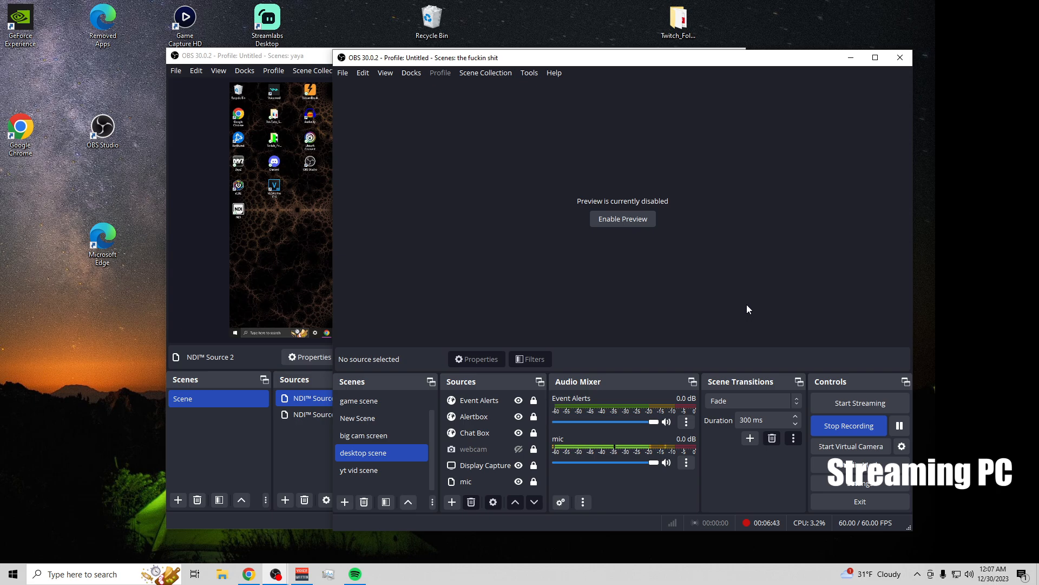
{"action": "mouse_move", "coordinate": [751, 303]}
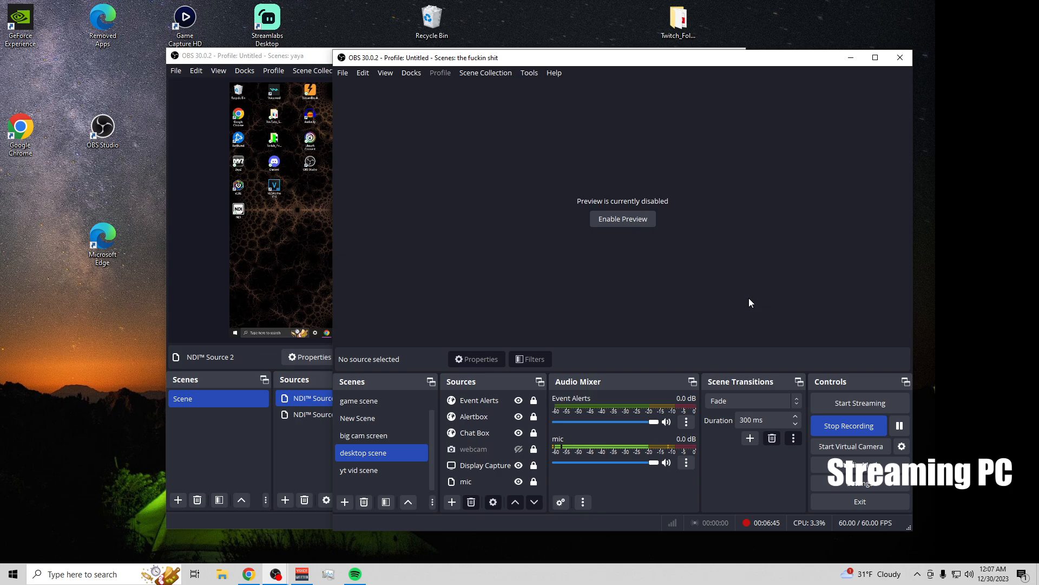
{"action": "mouse_move", "coordinate": [747, 313]}
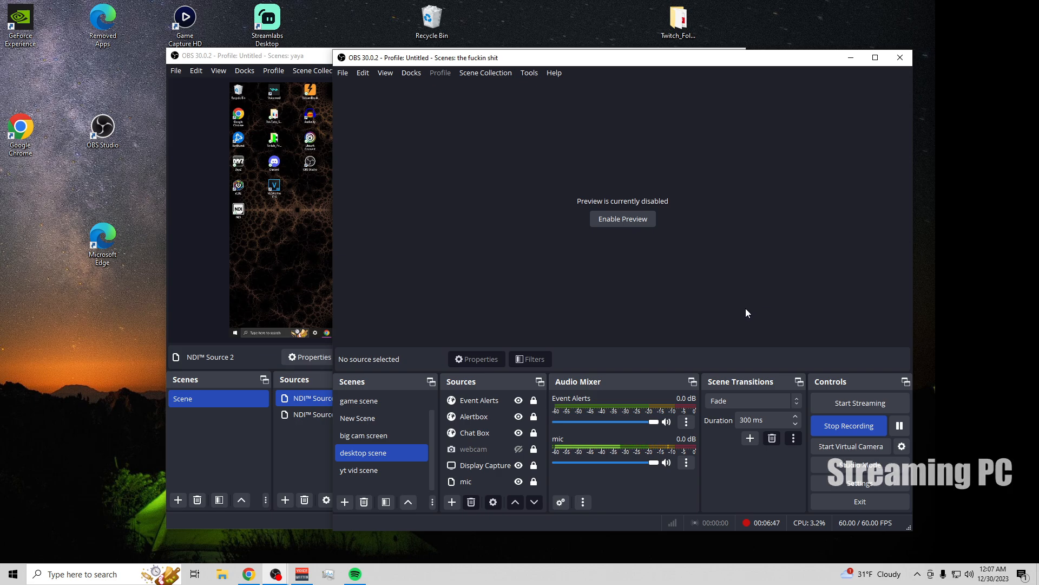